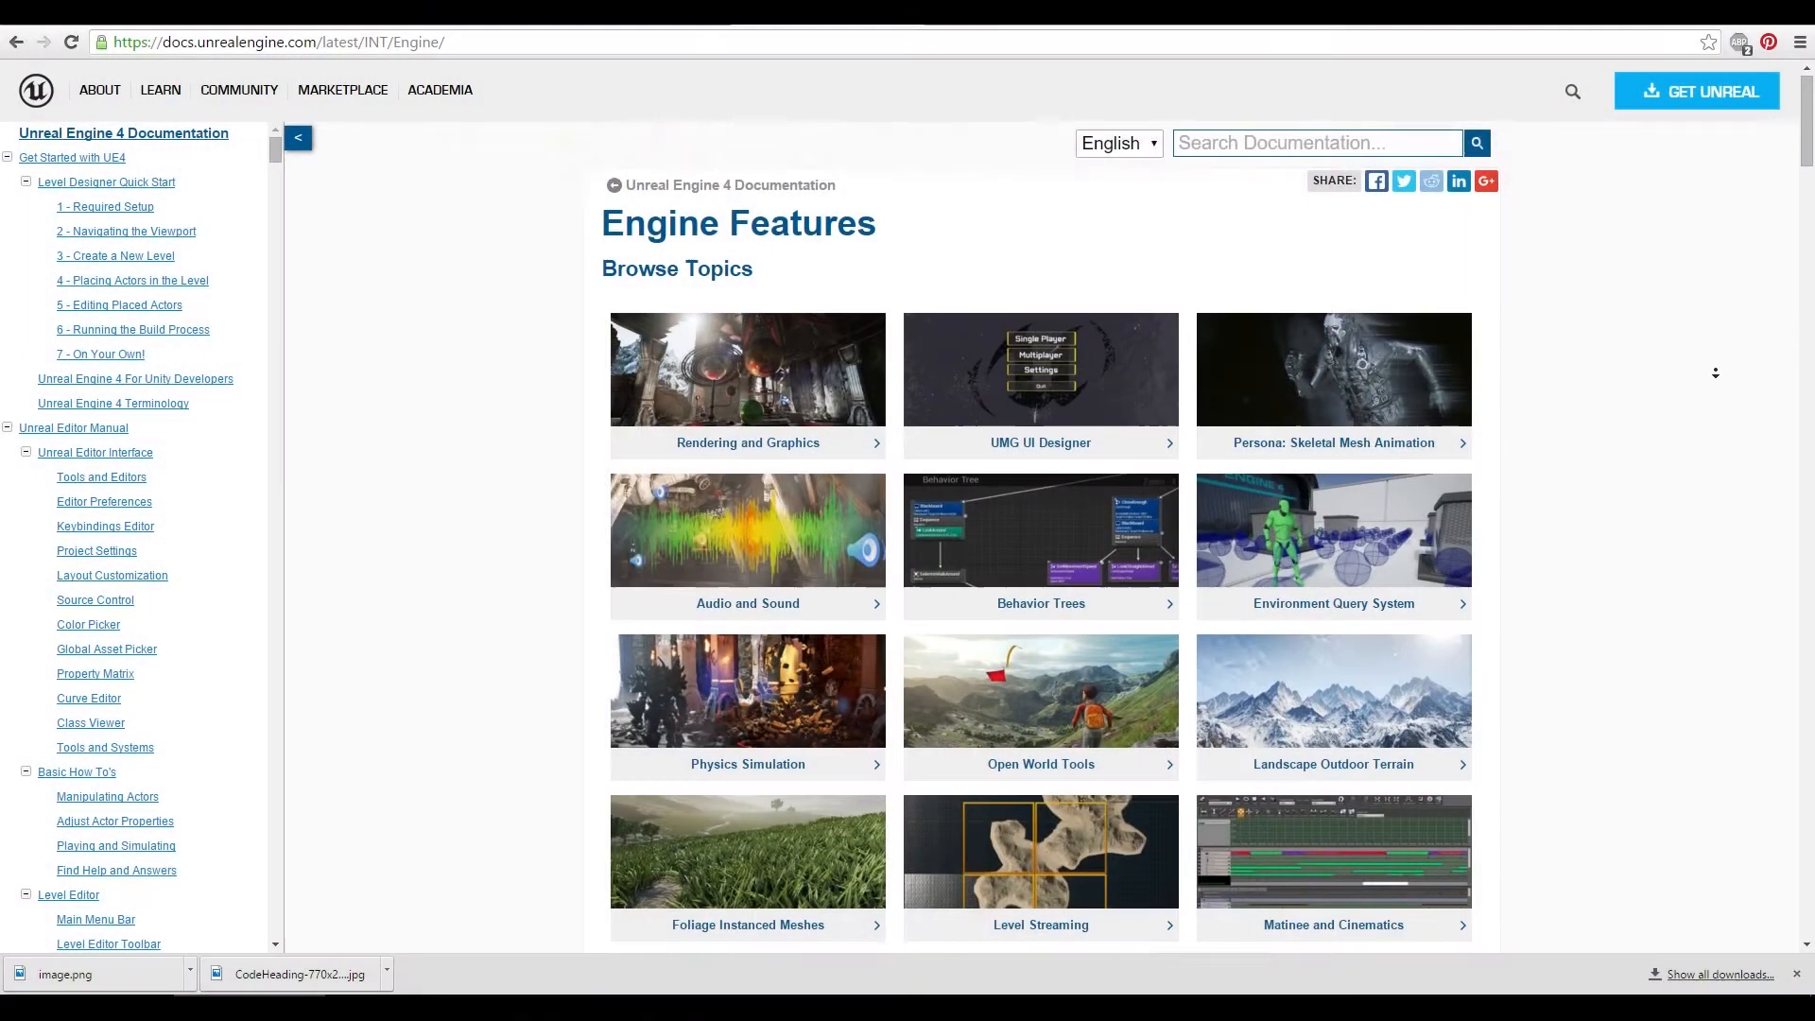
Scroll down through the current page's content
{"action": "scroll", "scroll_direction": "down", "scroll_amount": 3}
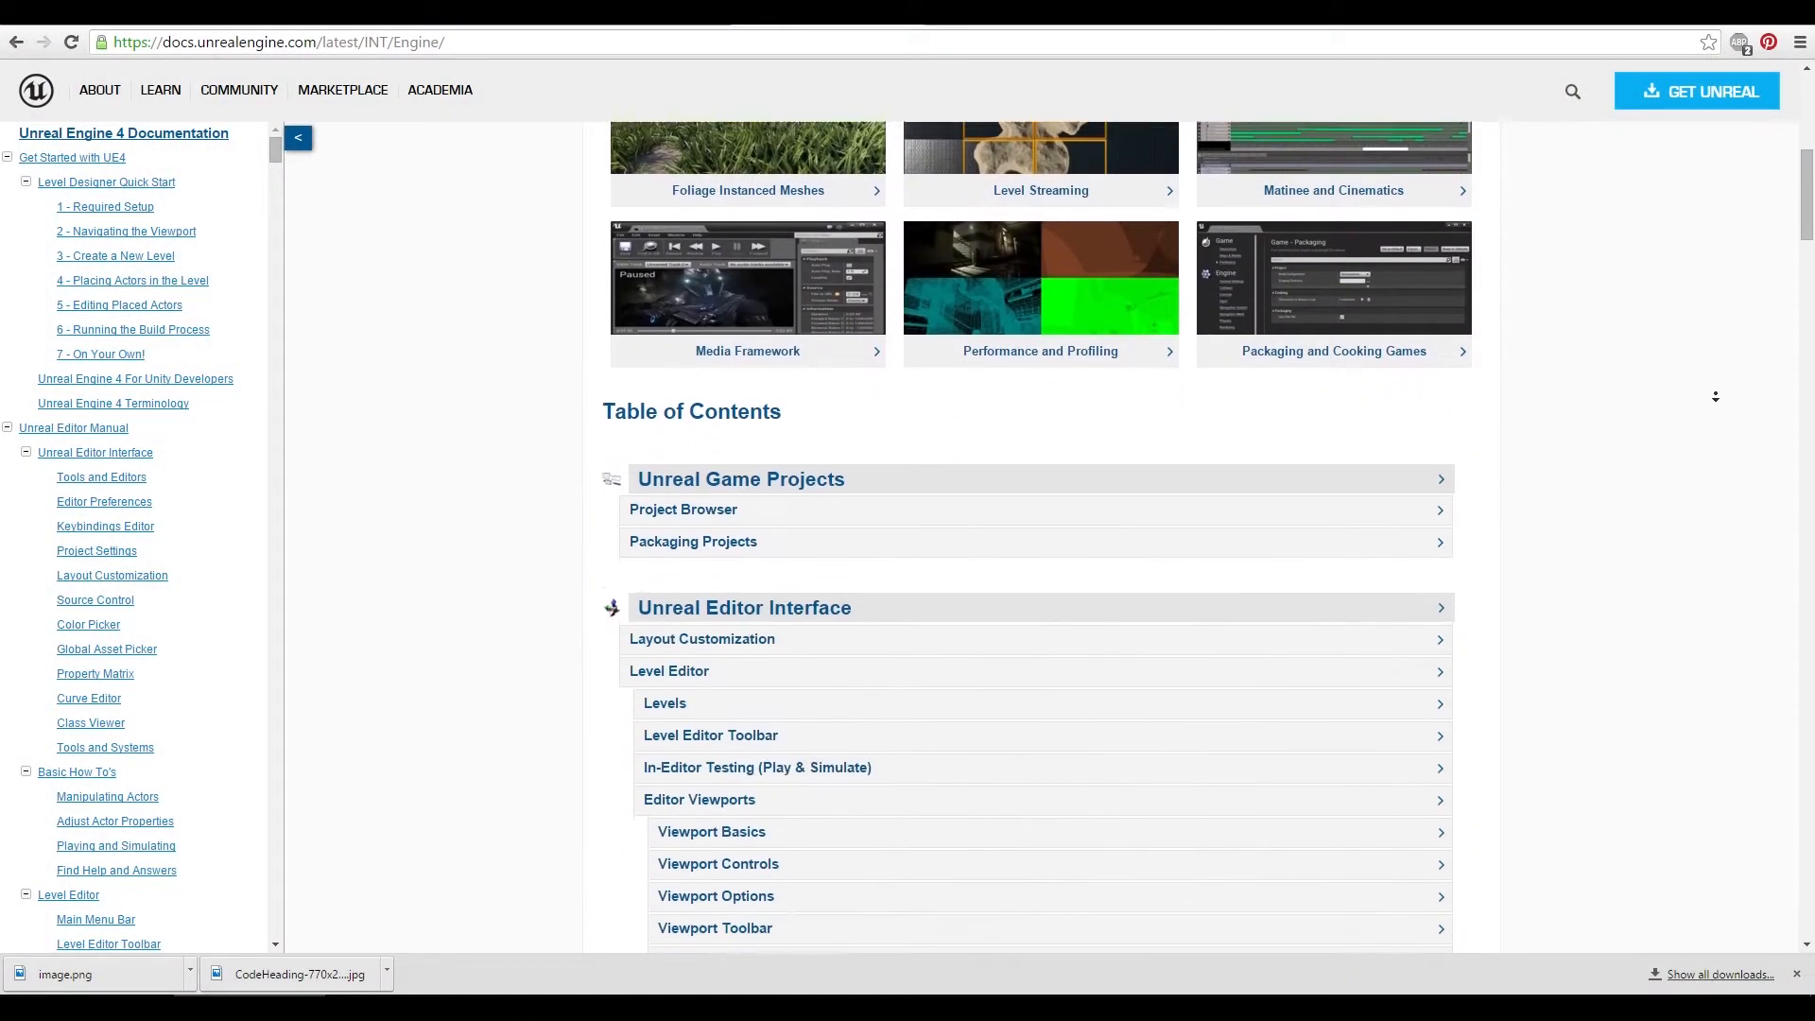
{"action": "scroll", "scroll_direction": "down", "scroll_amount": 3}
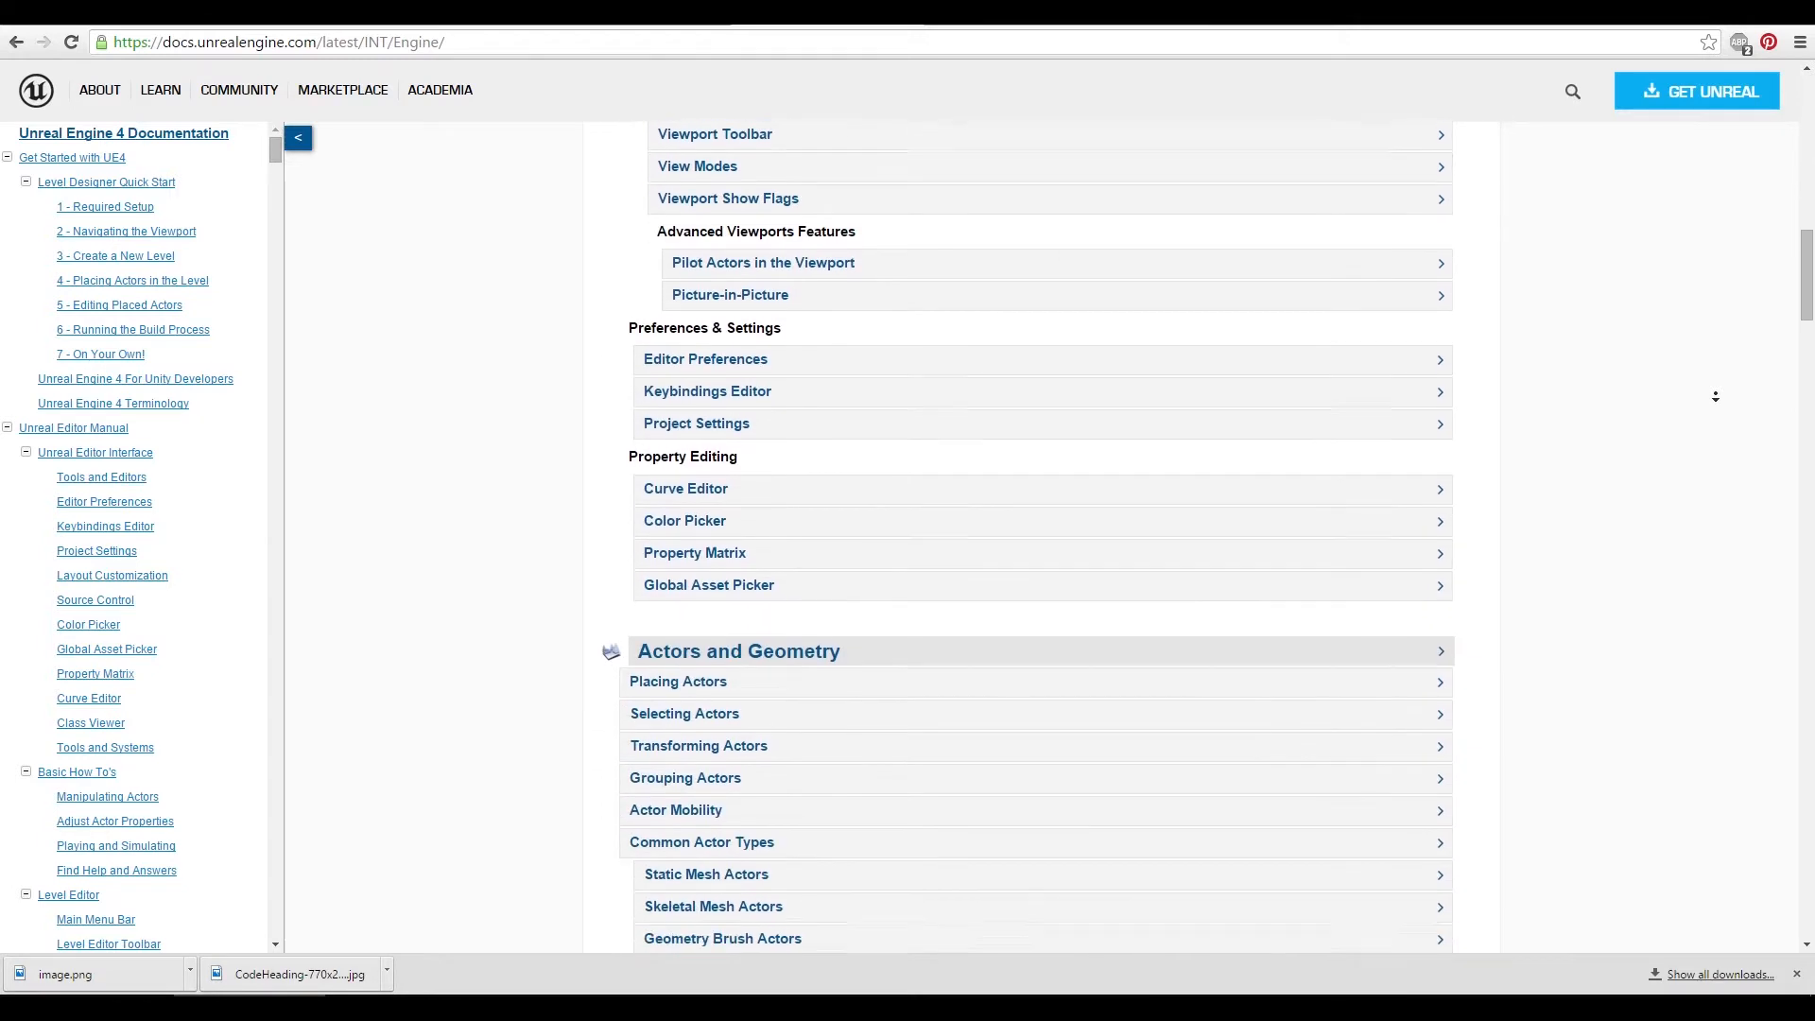
{"action": "scroll", "scroll_direction": "down", "scroll_amount": 3}
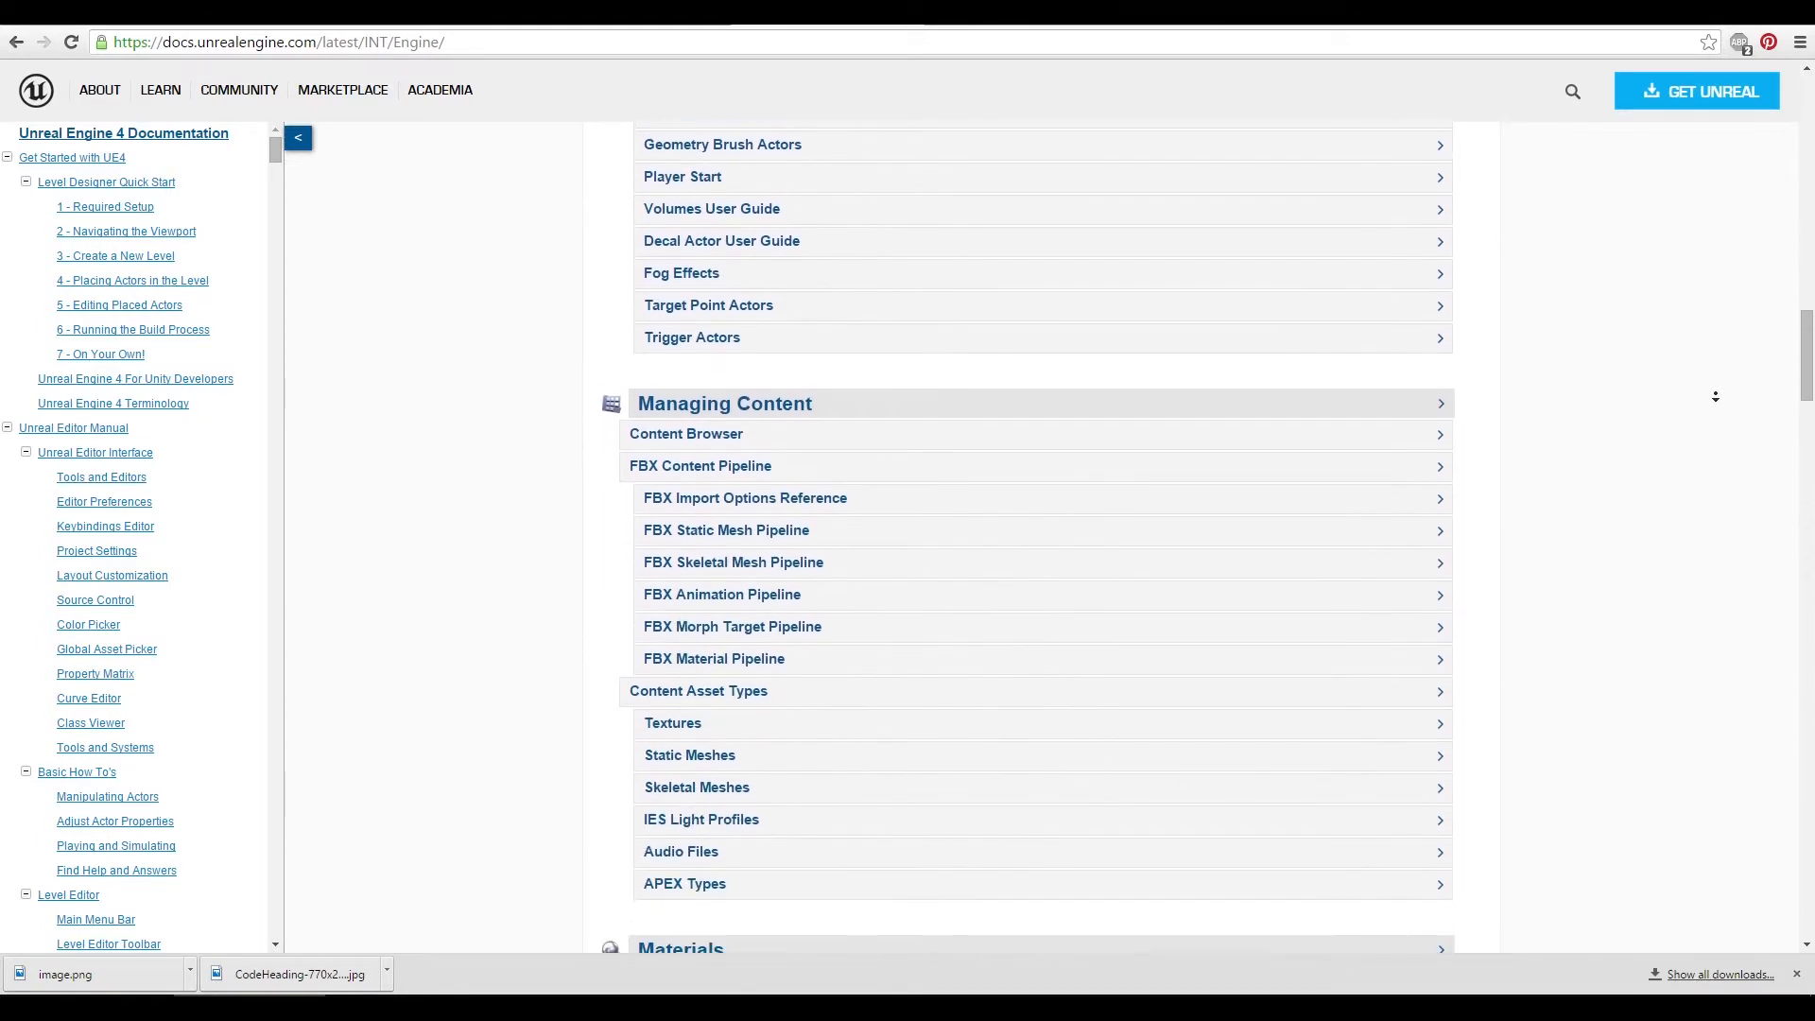
{"action": "scroll", "scroll_direction": "down", "scroll_amount": 3}
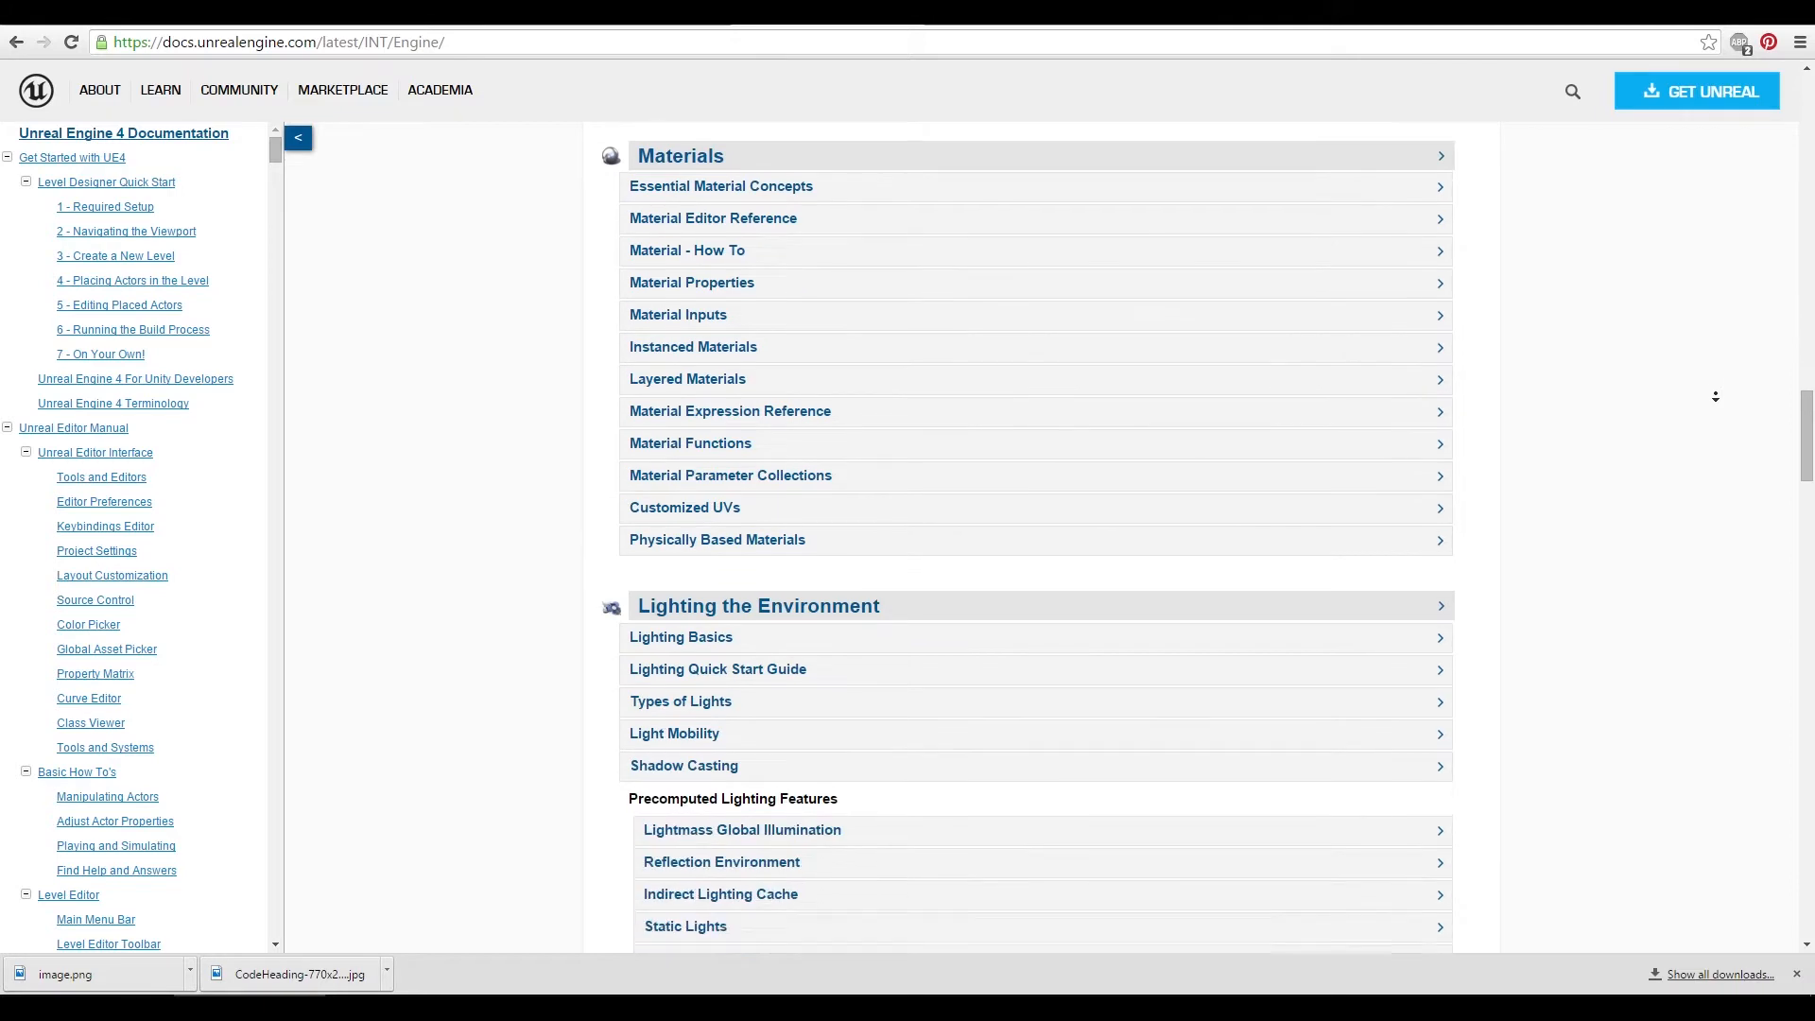
{"action": "scroll", "scroll_direction": "down", "scroll_amount": 3}
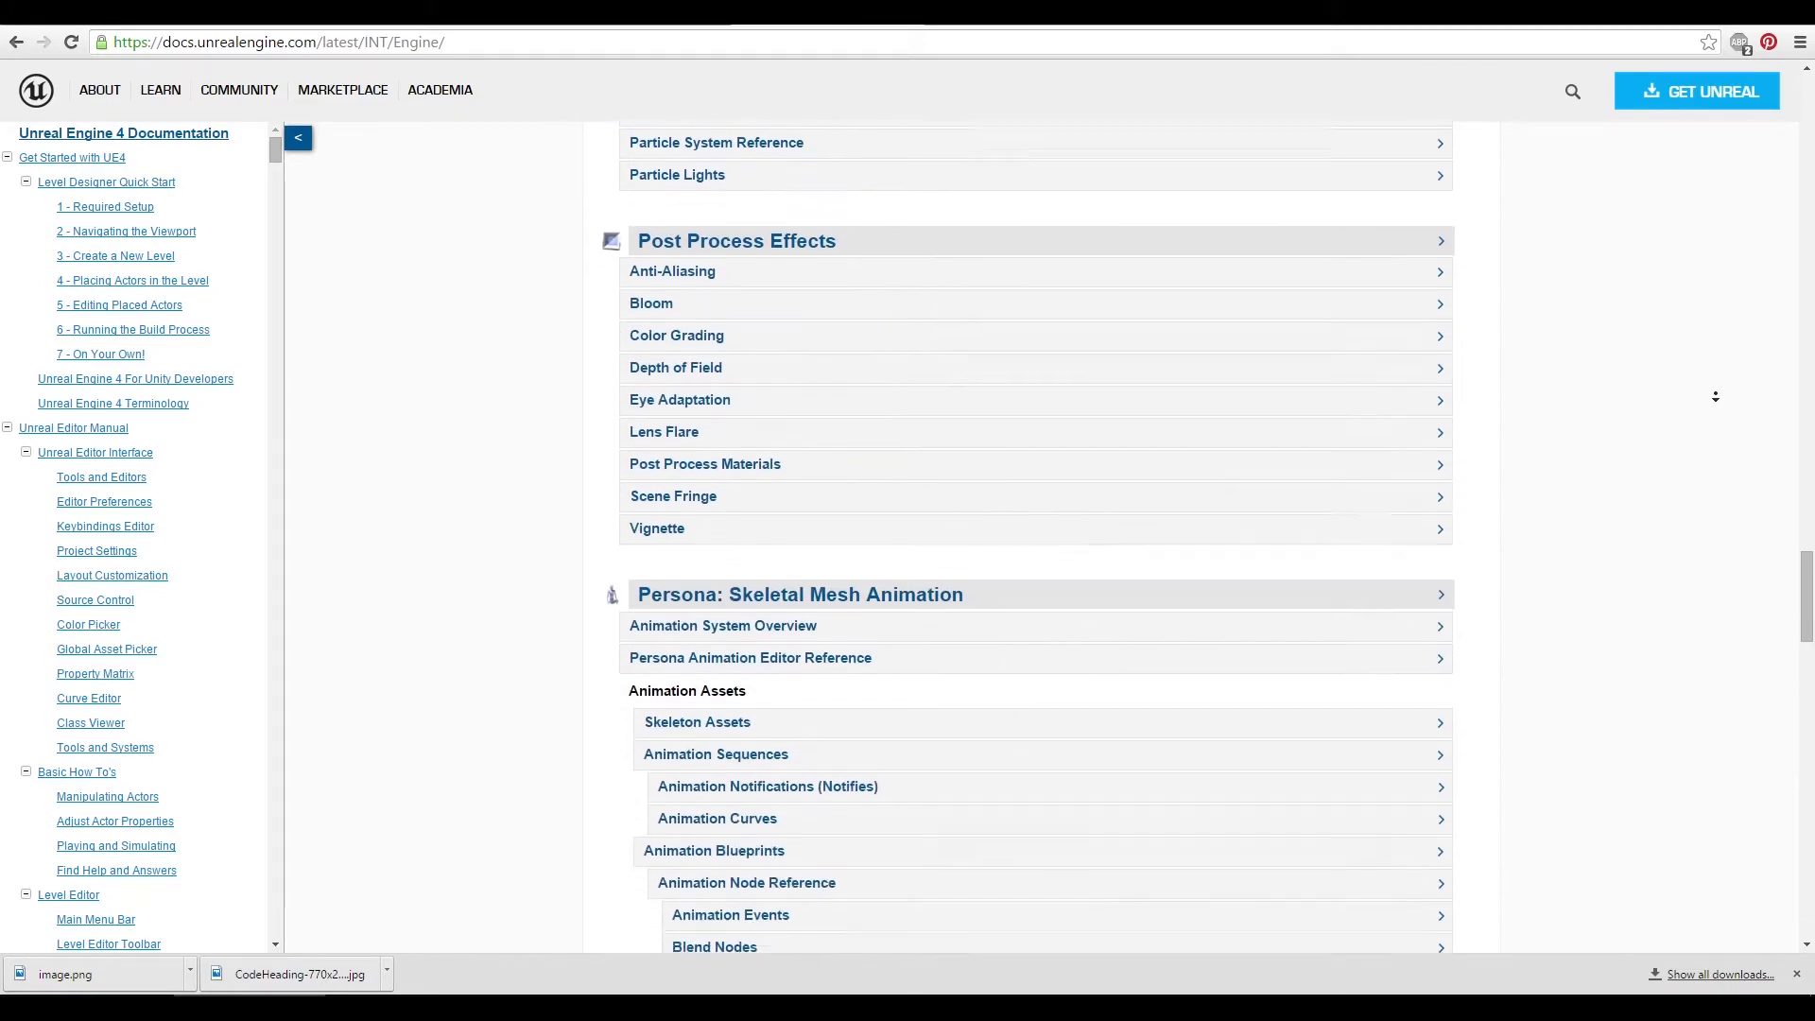
{"action": "scroll", "scroll_direction": "down", "scroll_amount": 3}
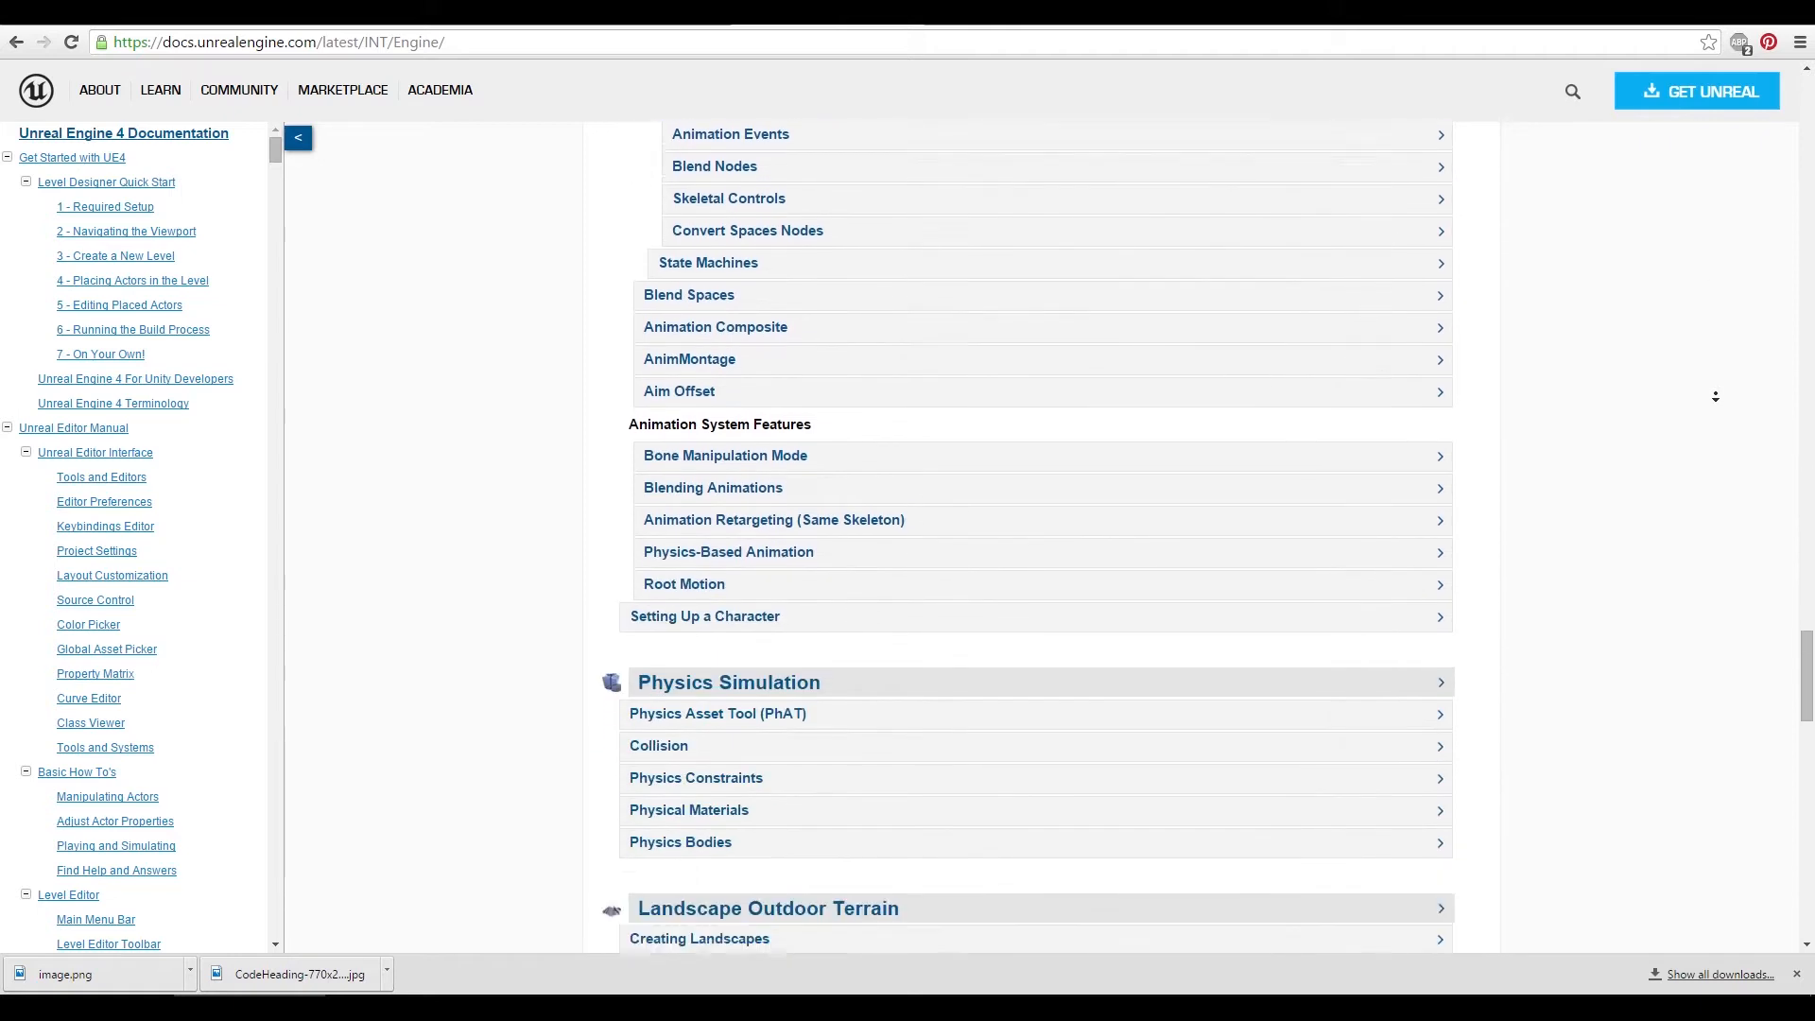
{"action": "scroll", "scroll_direction": "down", "scroll_amount": 3}
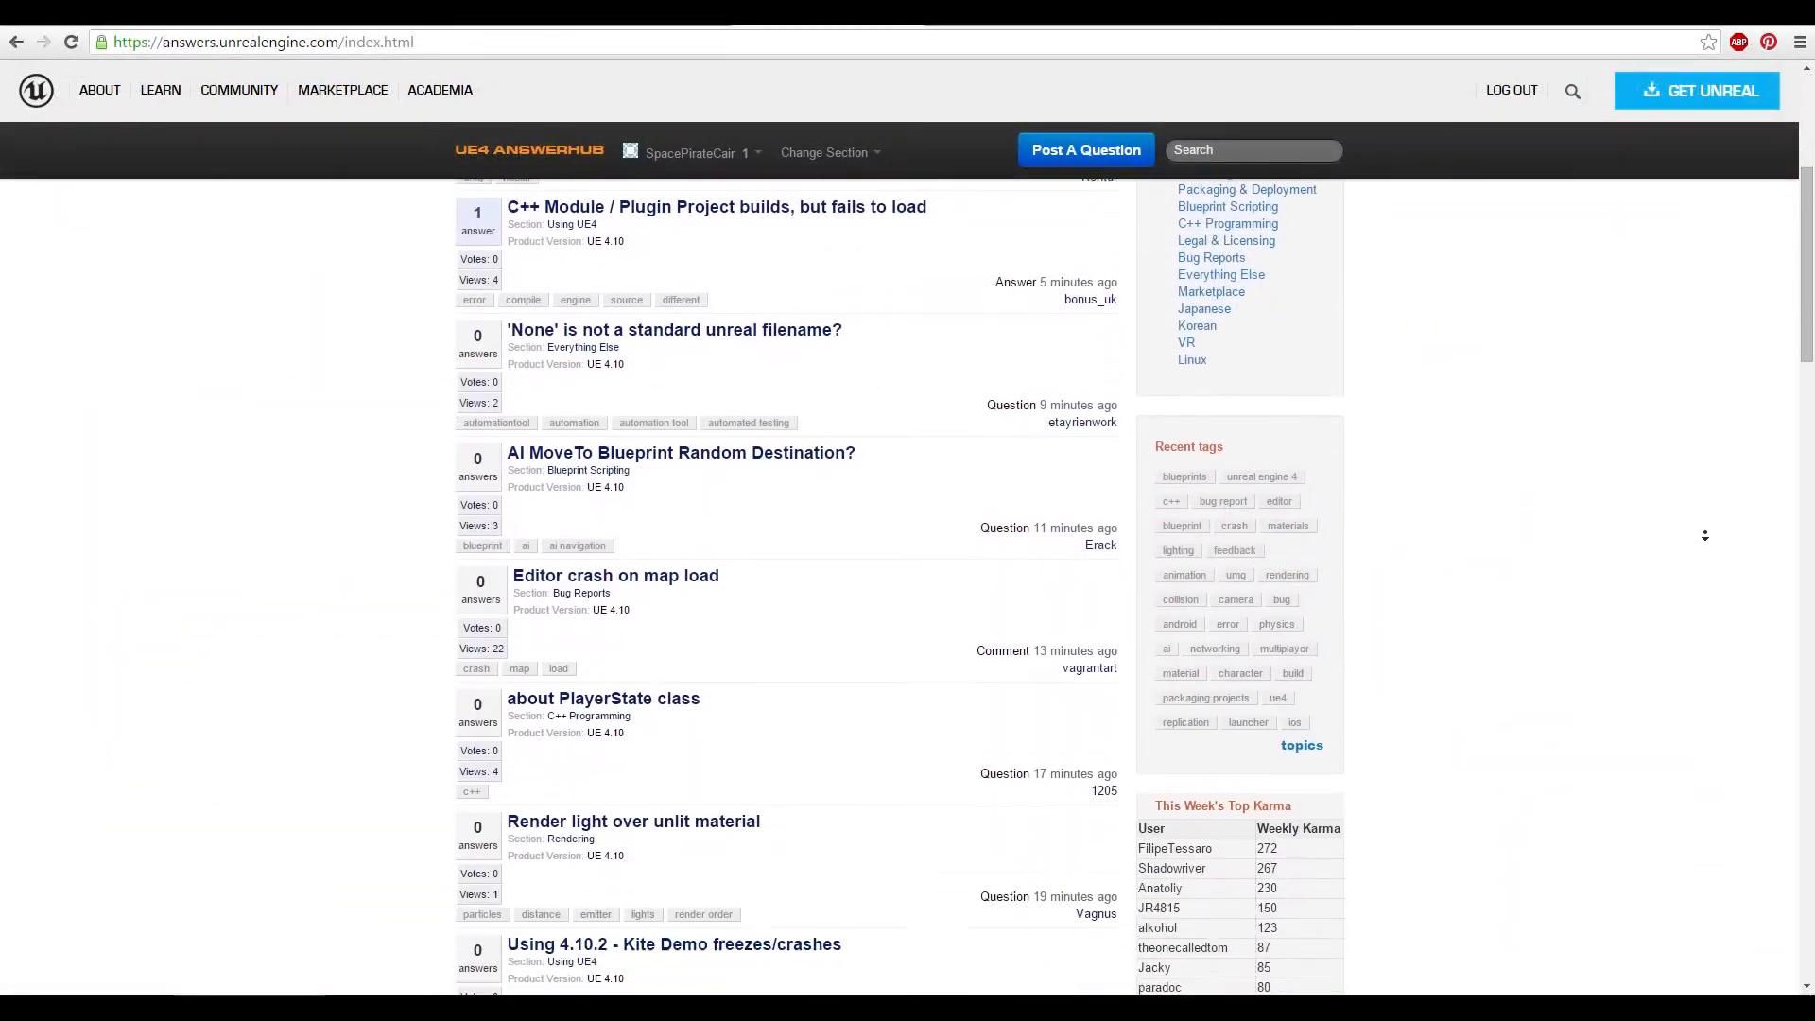
{"action": "scroll", "scroll_direction": "down", "scroll_amount": 3}
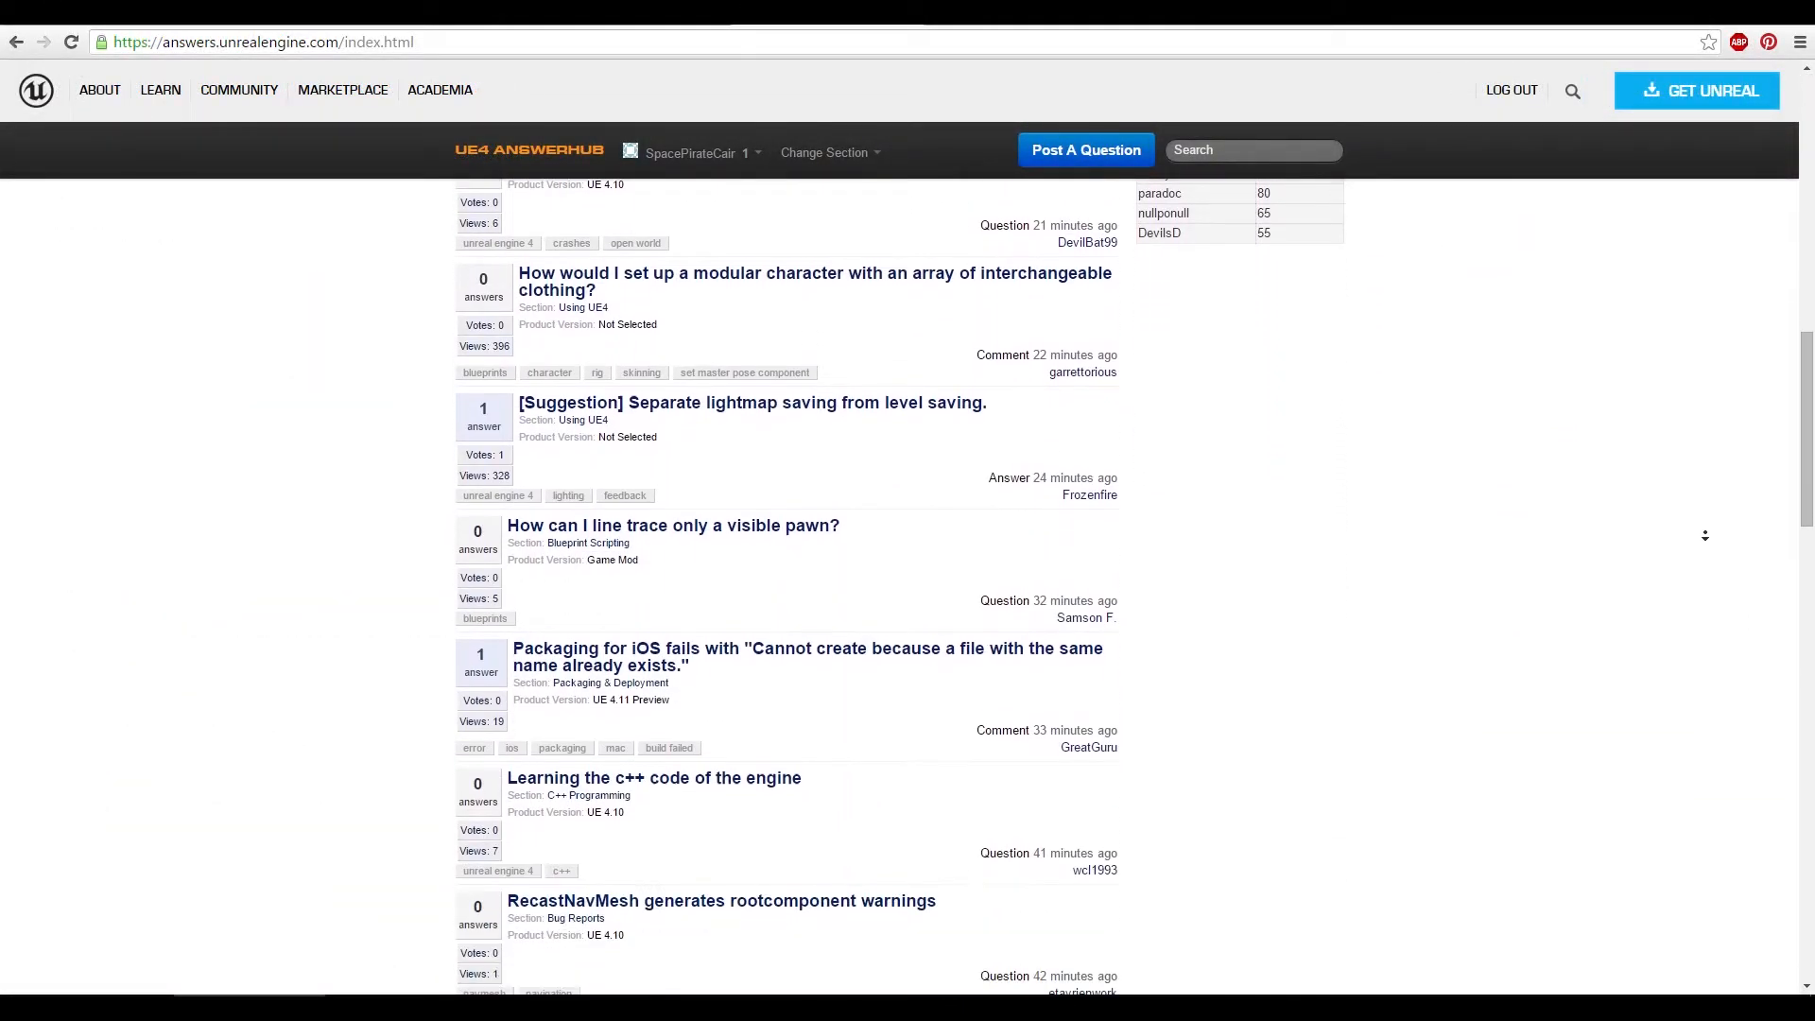
{"action": "scroll", "scroll_direction": "down", "scroll_amount": 3}
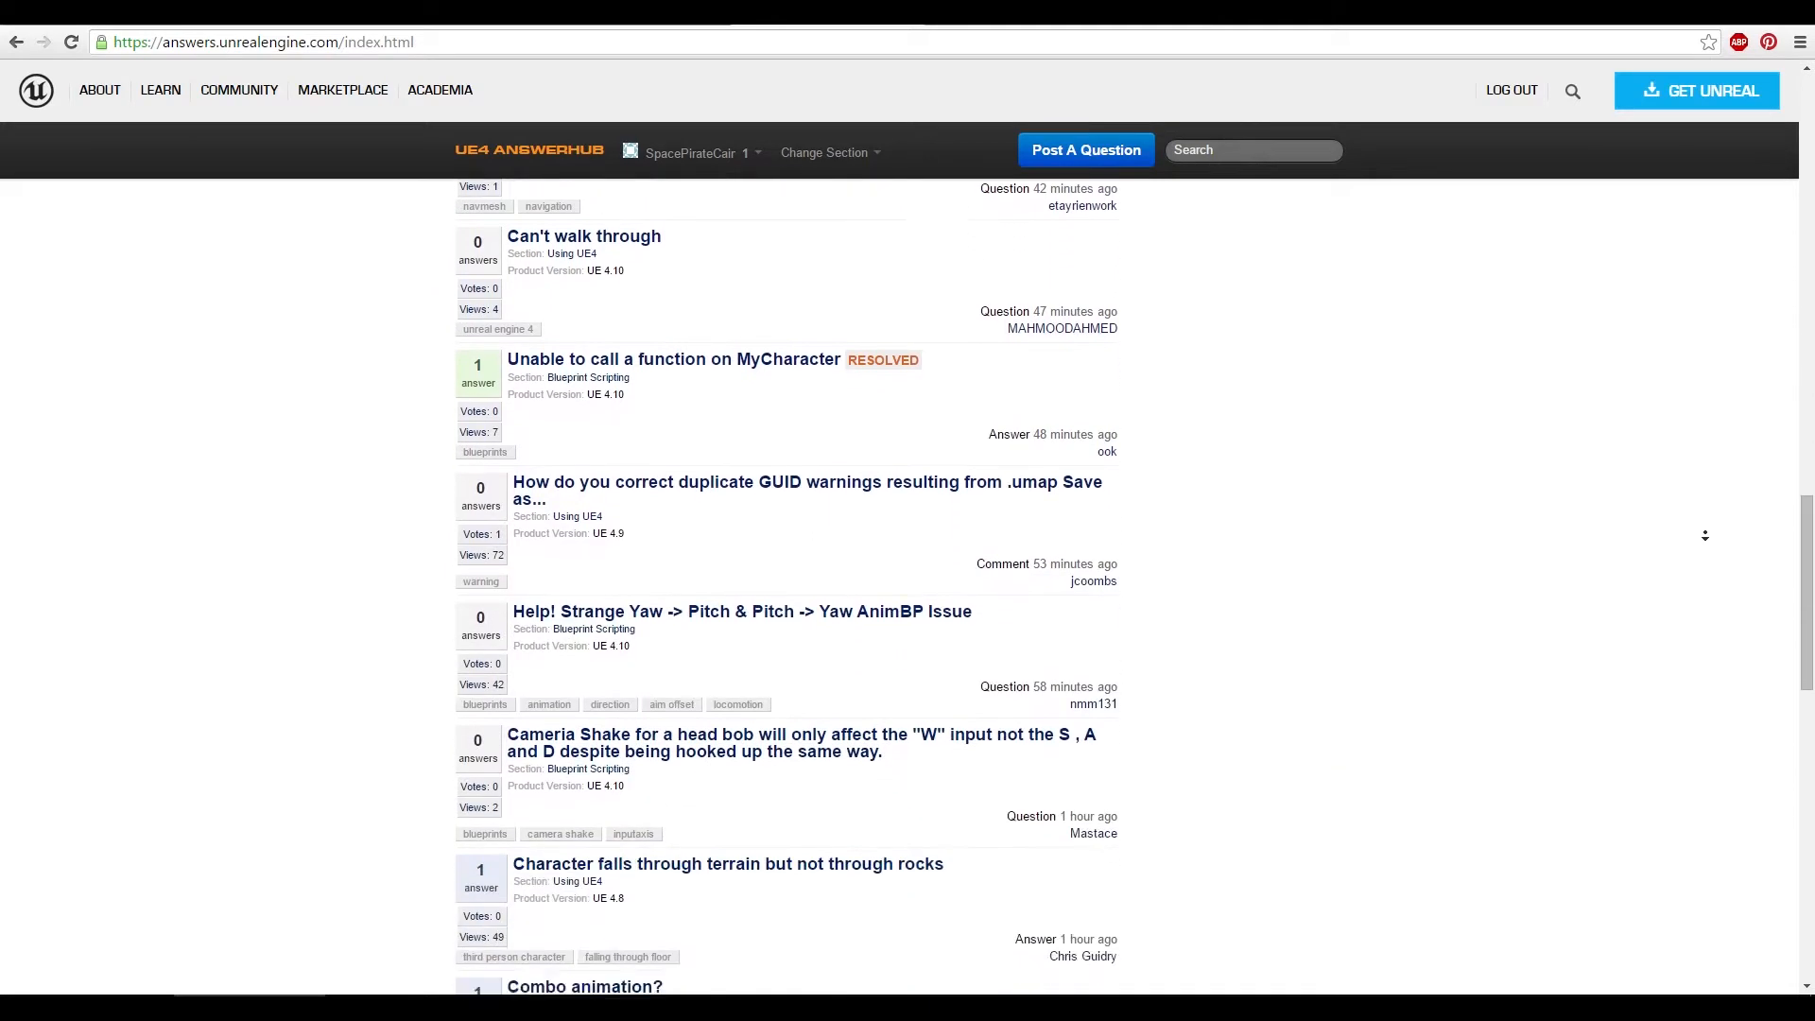
{"action": "scroll", "scroll_direction": "down", "scroll_amount": 3}
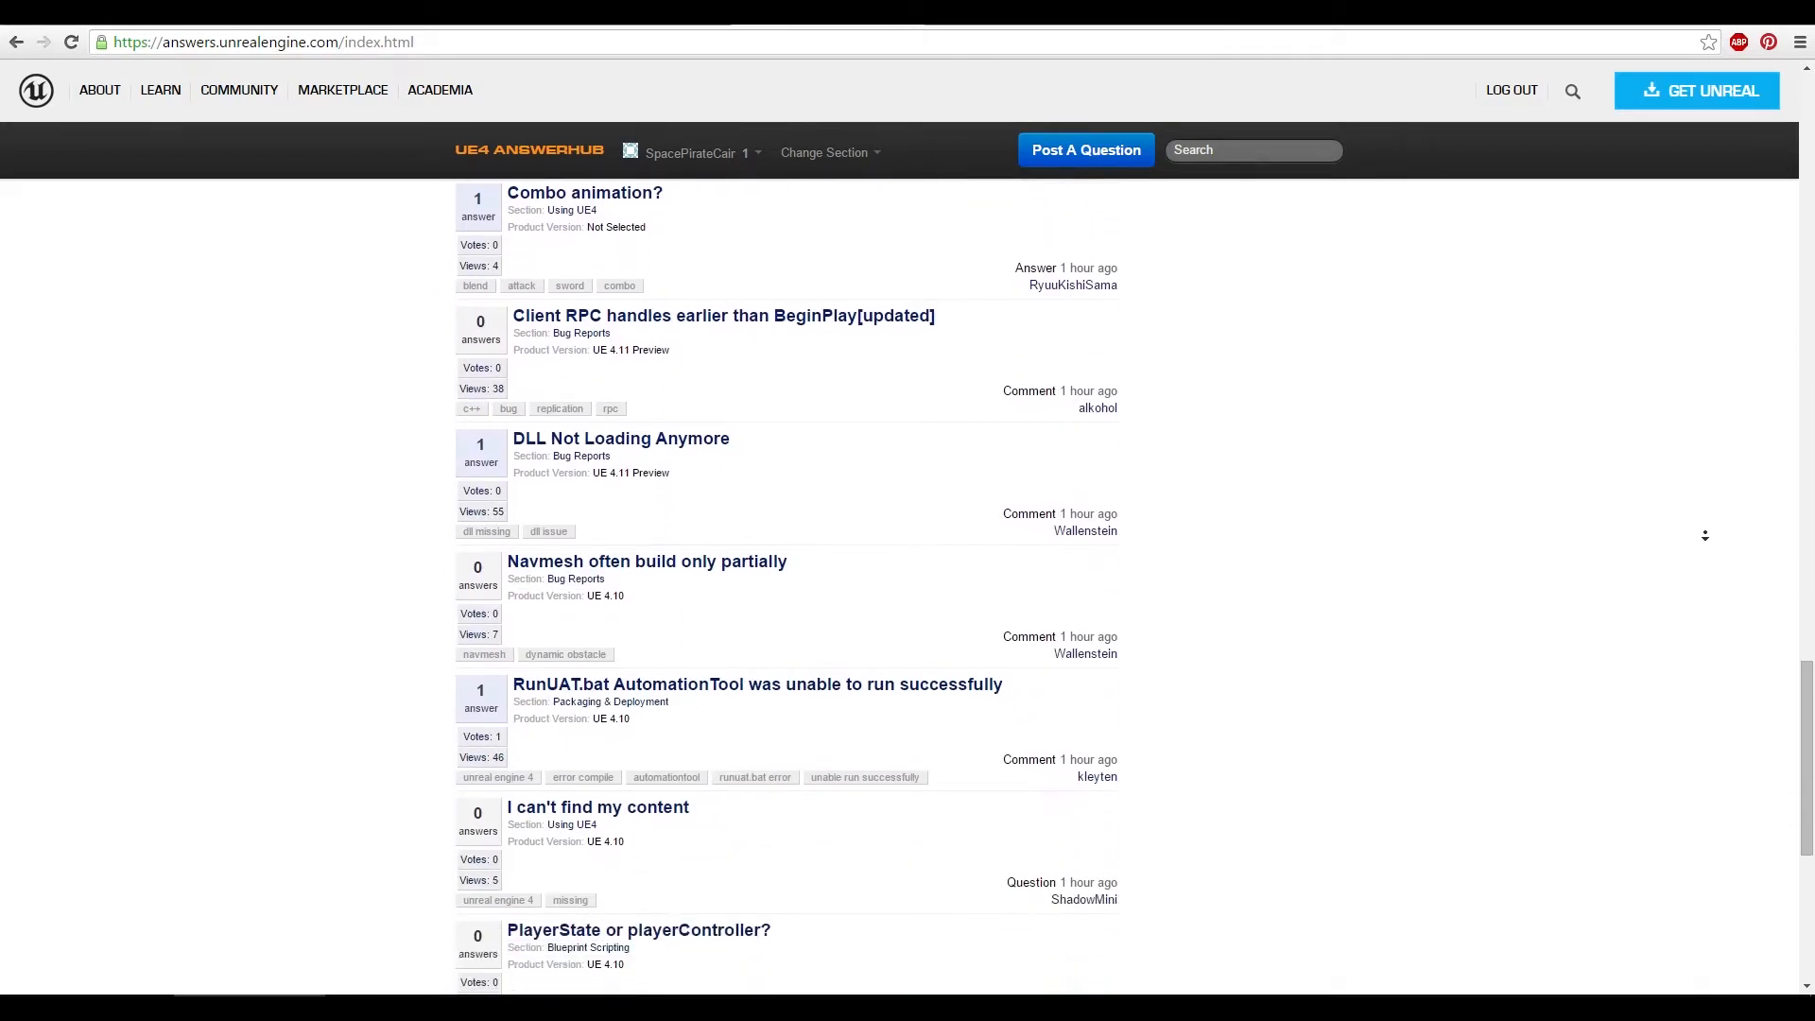
{"action": "scroll", "scroll_direction": "down", "scroll_amount": 3}
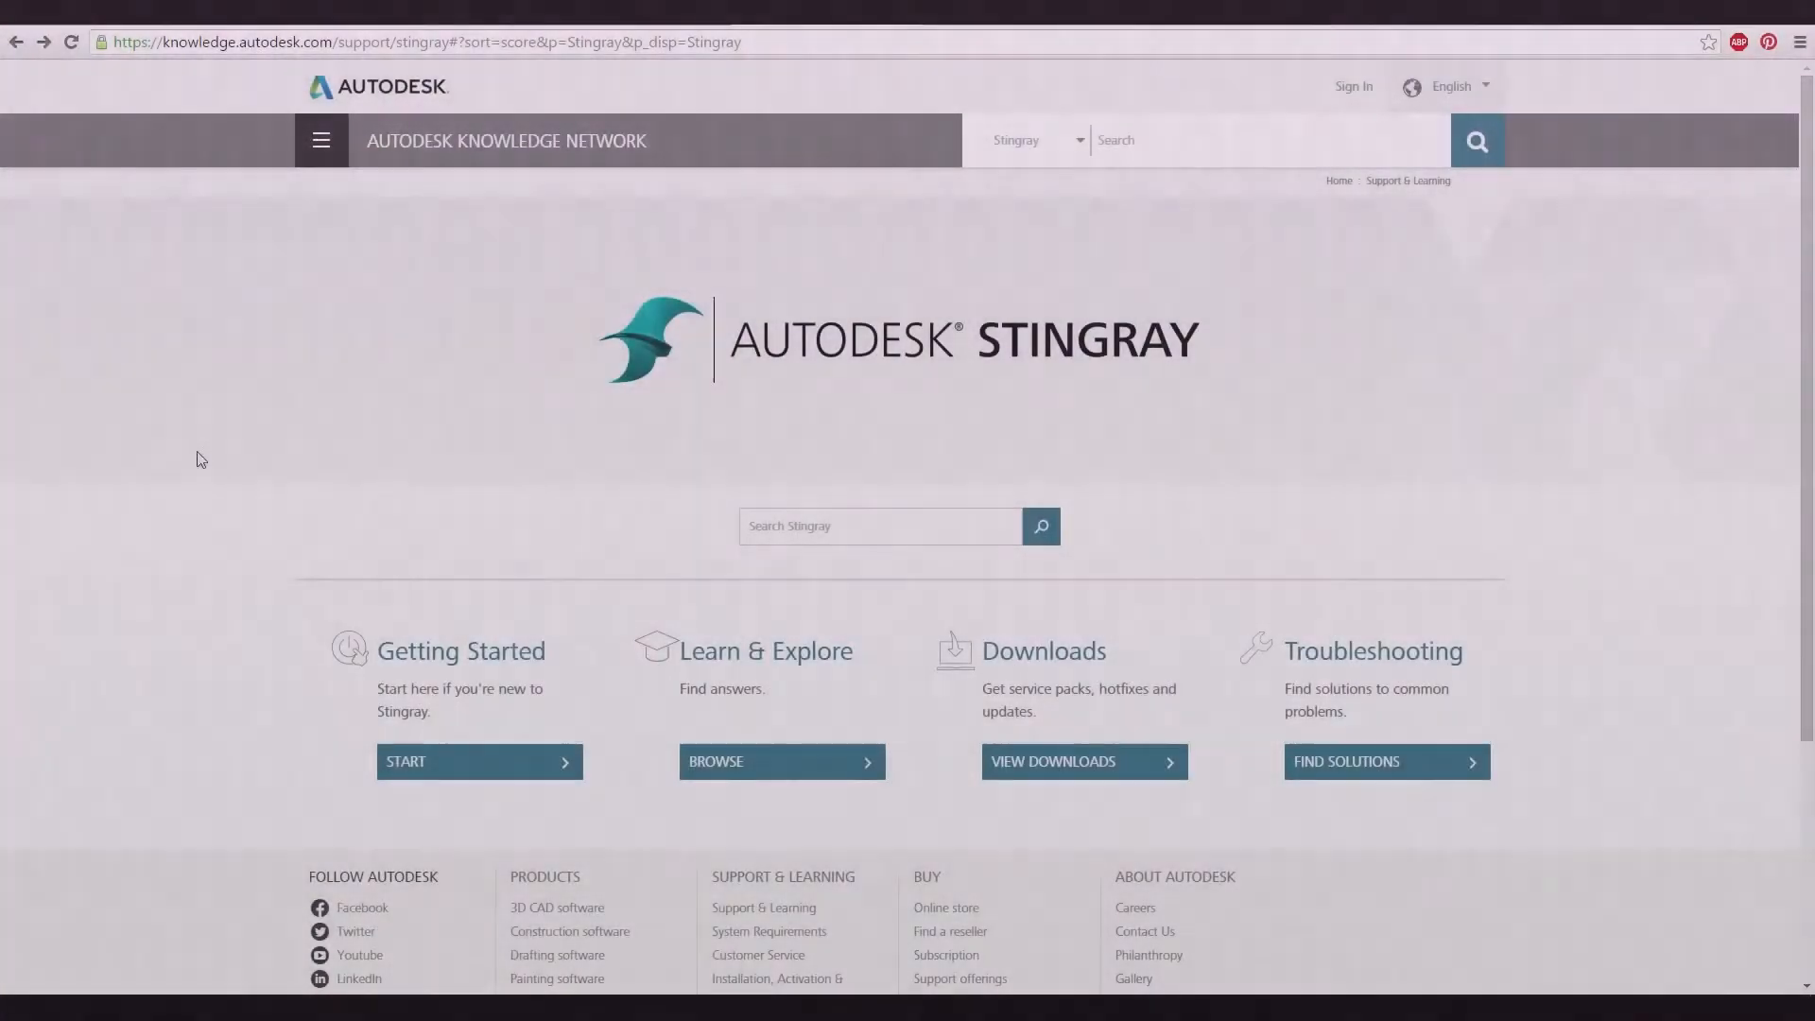
{"action": "mouse_move", "coordinate": [461, 650]}
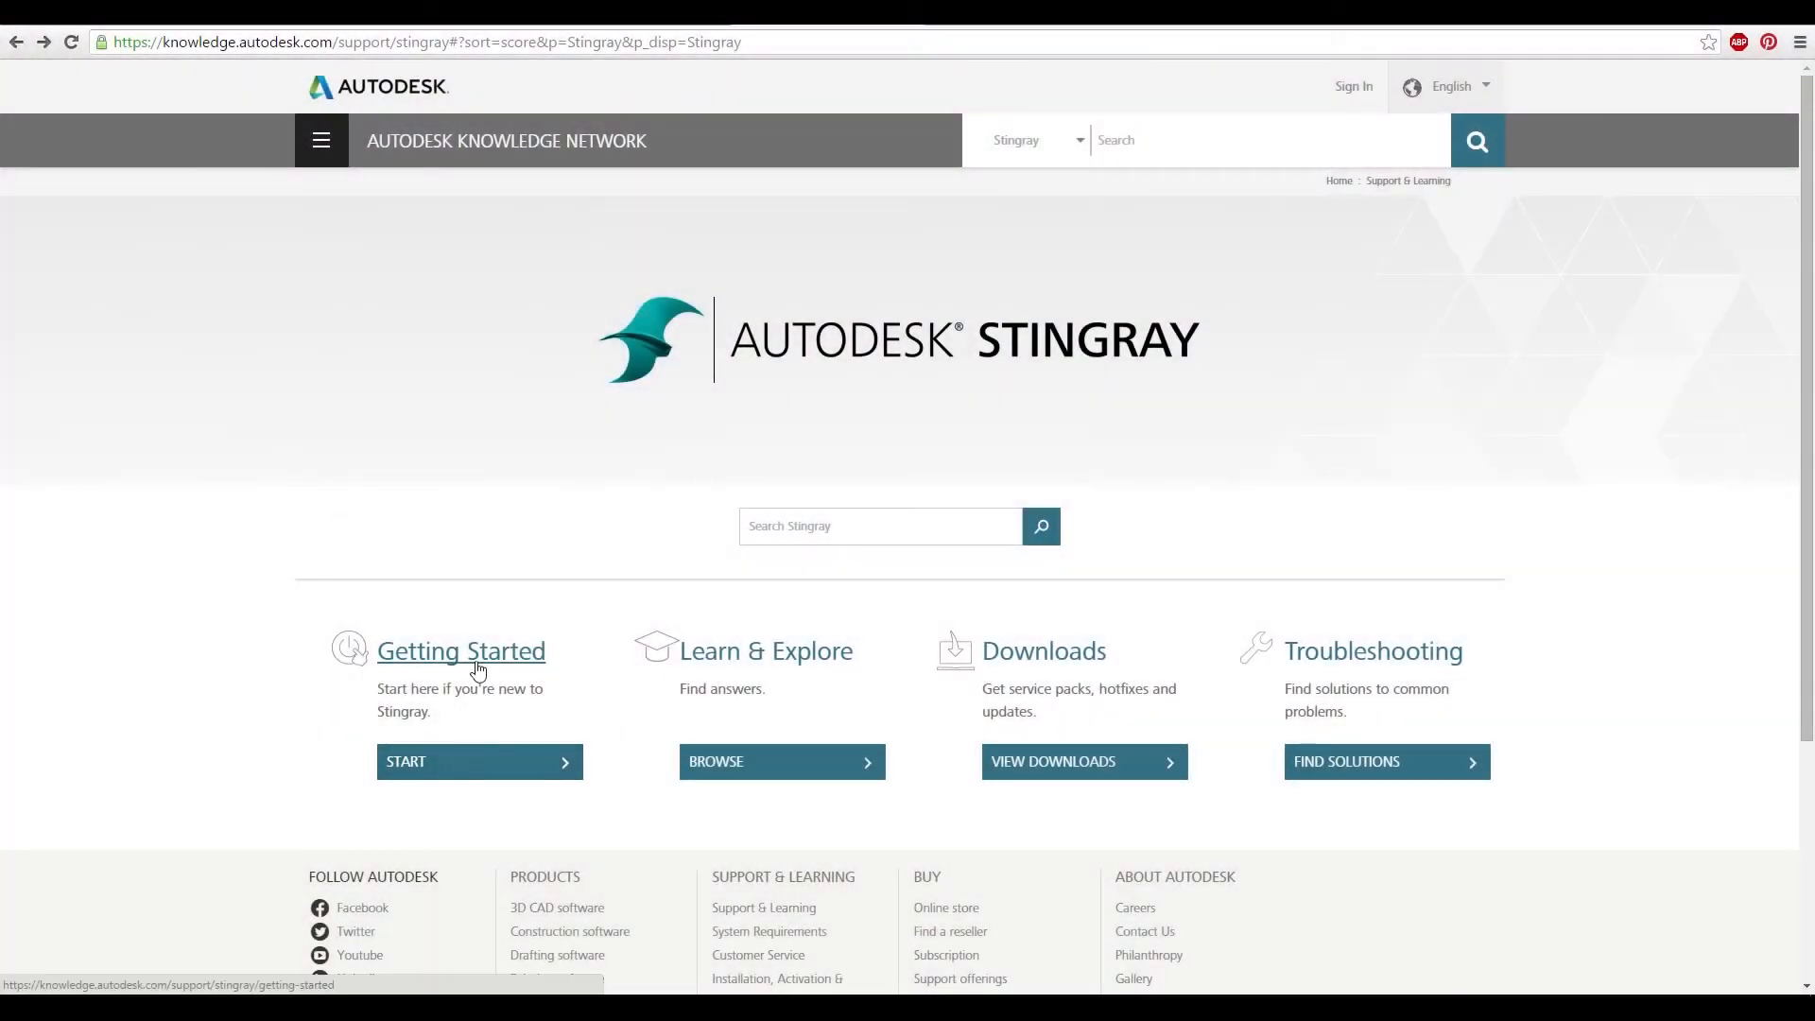
Go from Stingray Getting Started to Troubleshooting and browse its 83 articles
{"action": "left_click", "coordinate": [459, 650]}
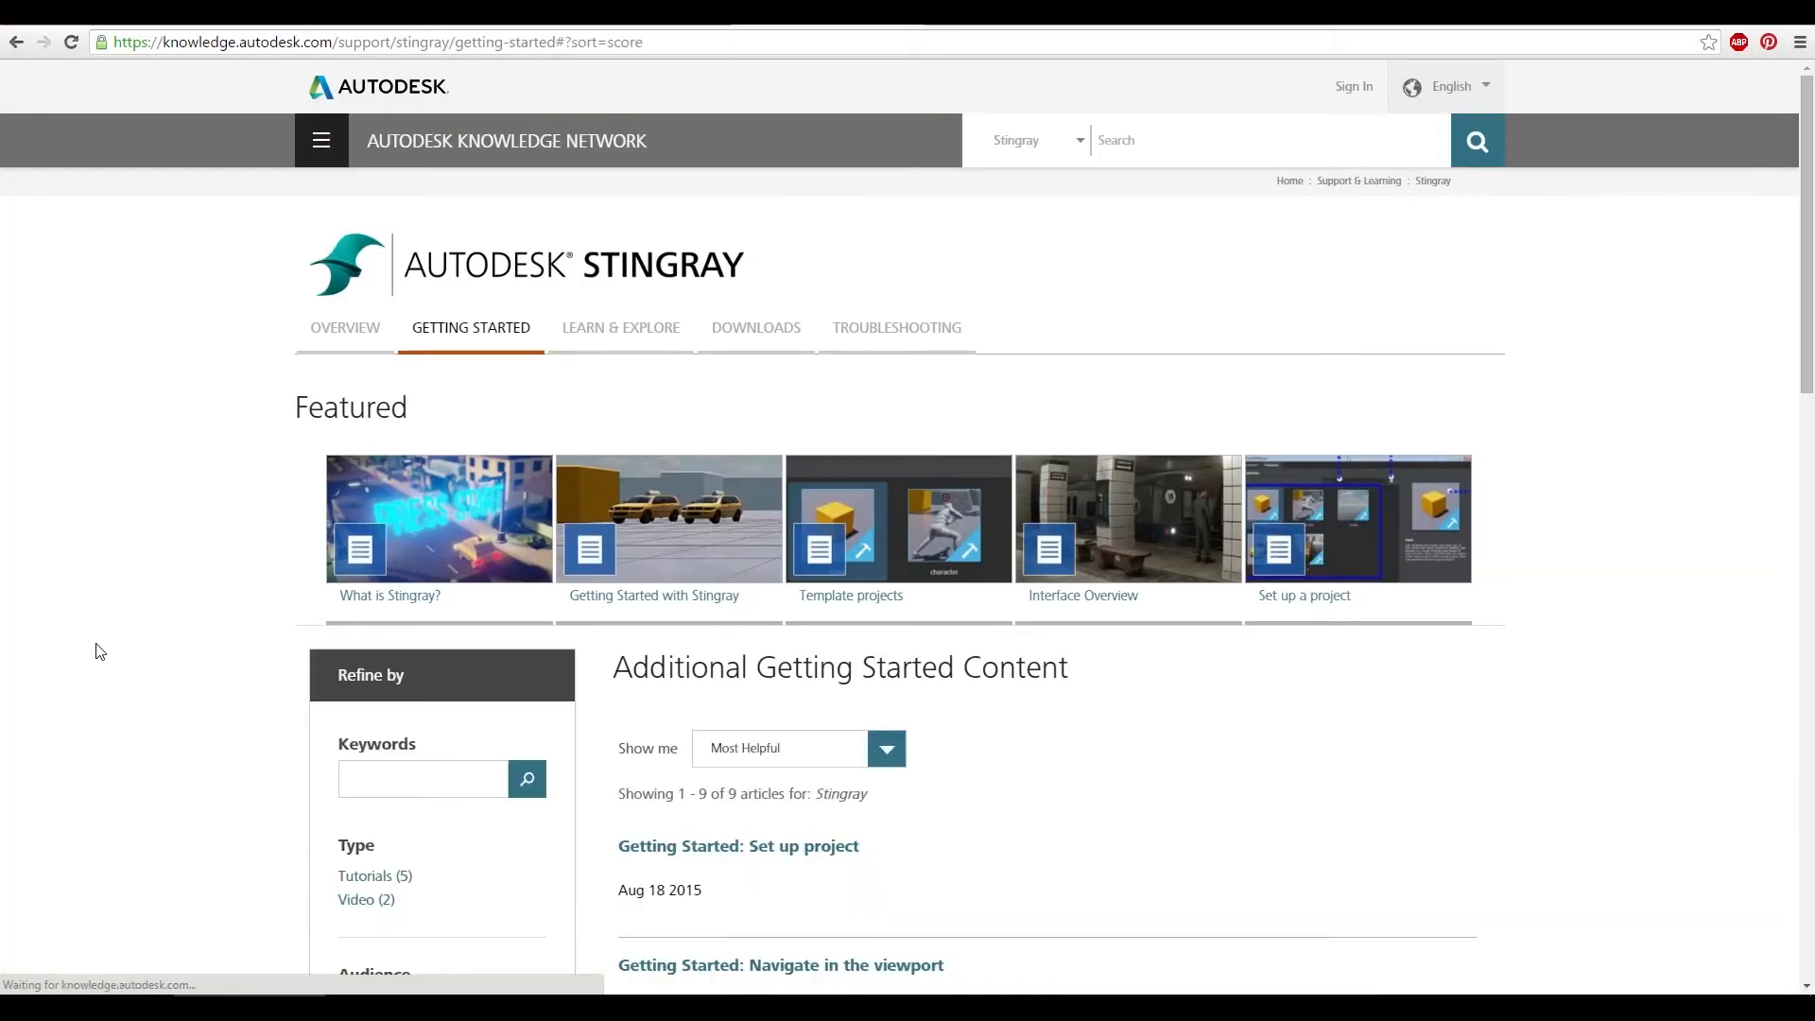
{"action": "scroll", "scroll_direction": "down", "scroll_amount": 3}
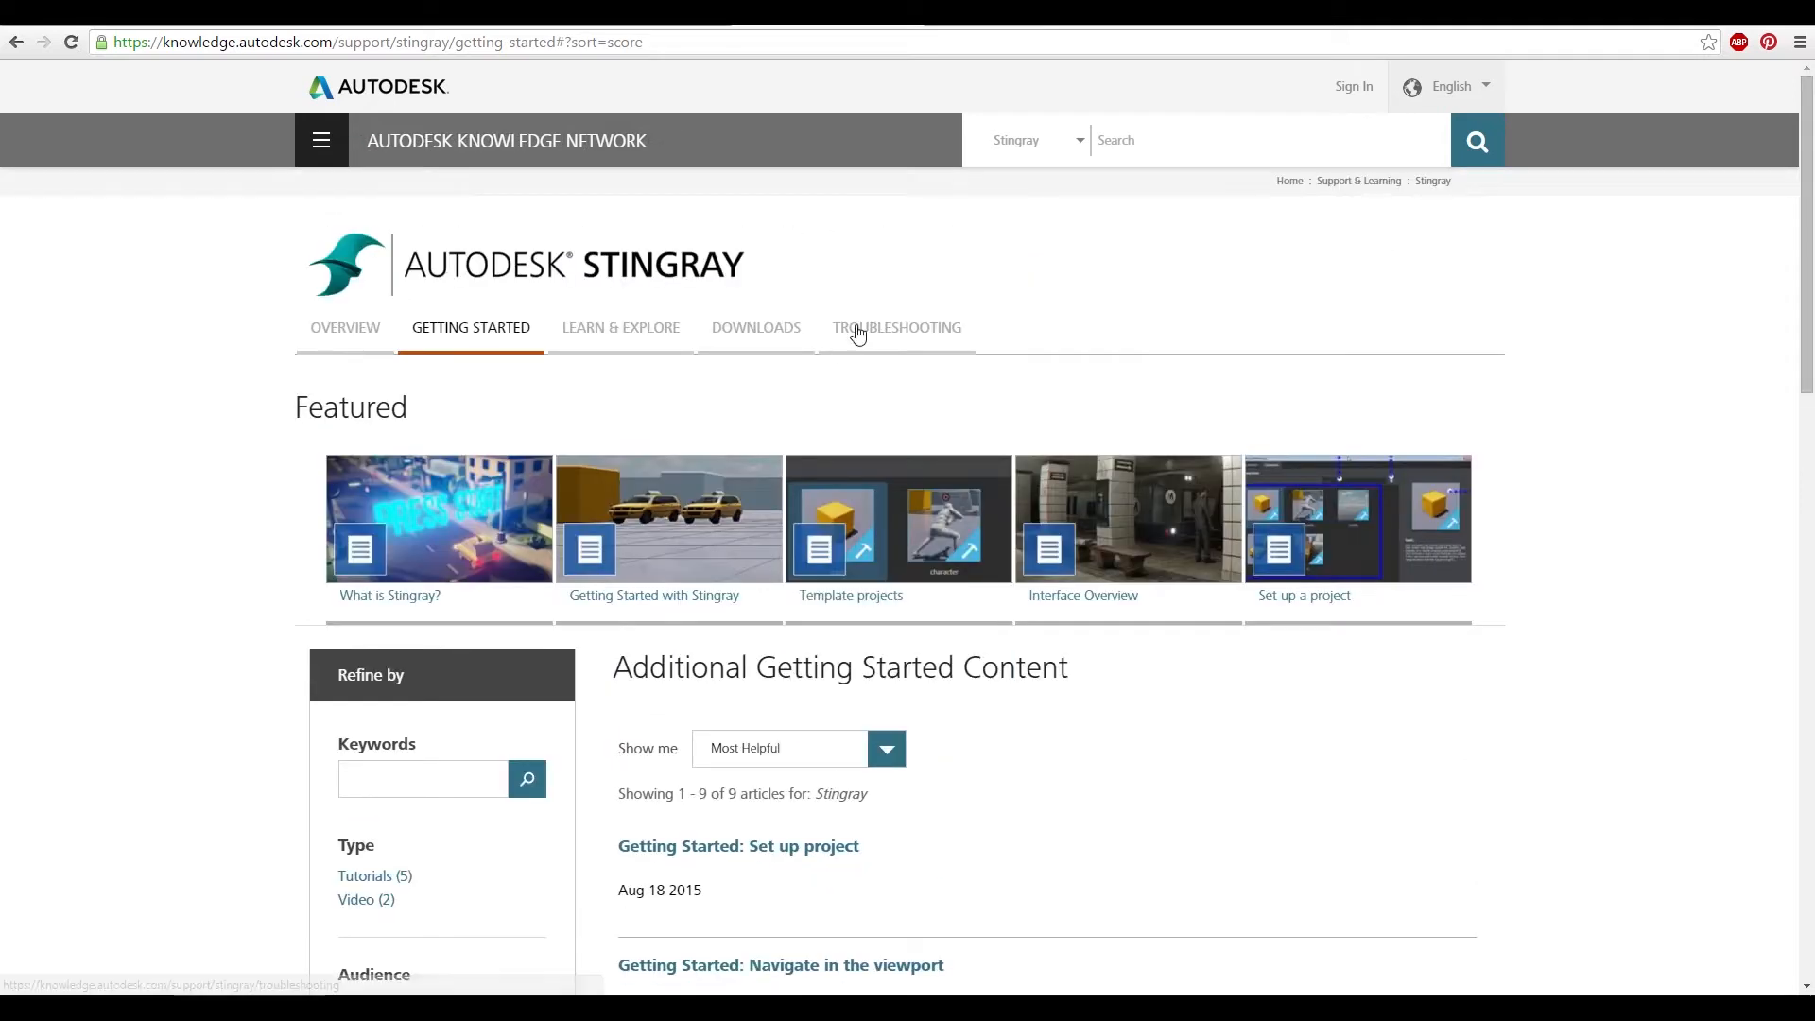
{"action": "left_click", "coordinate": [896, 328]}
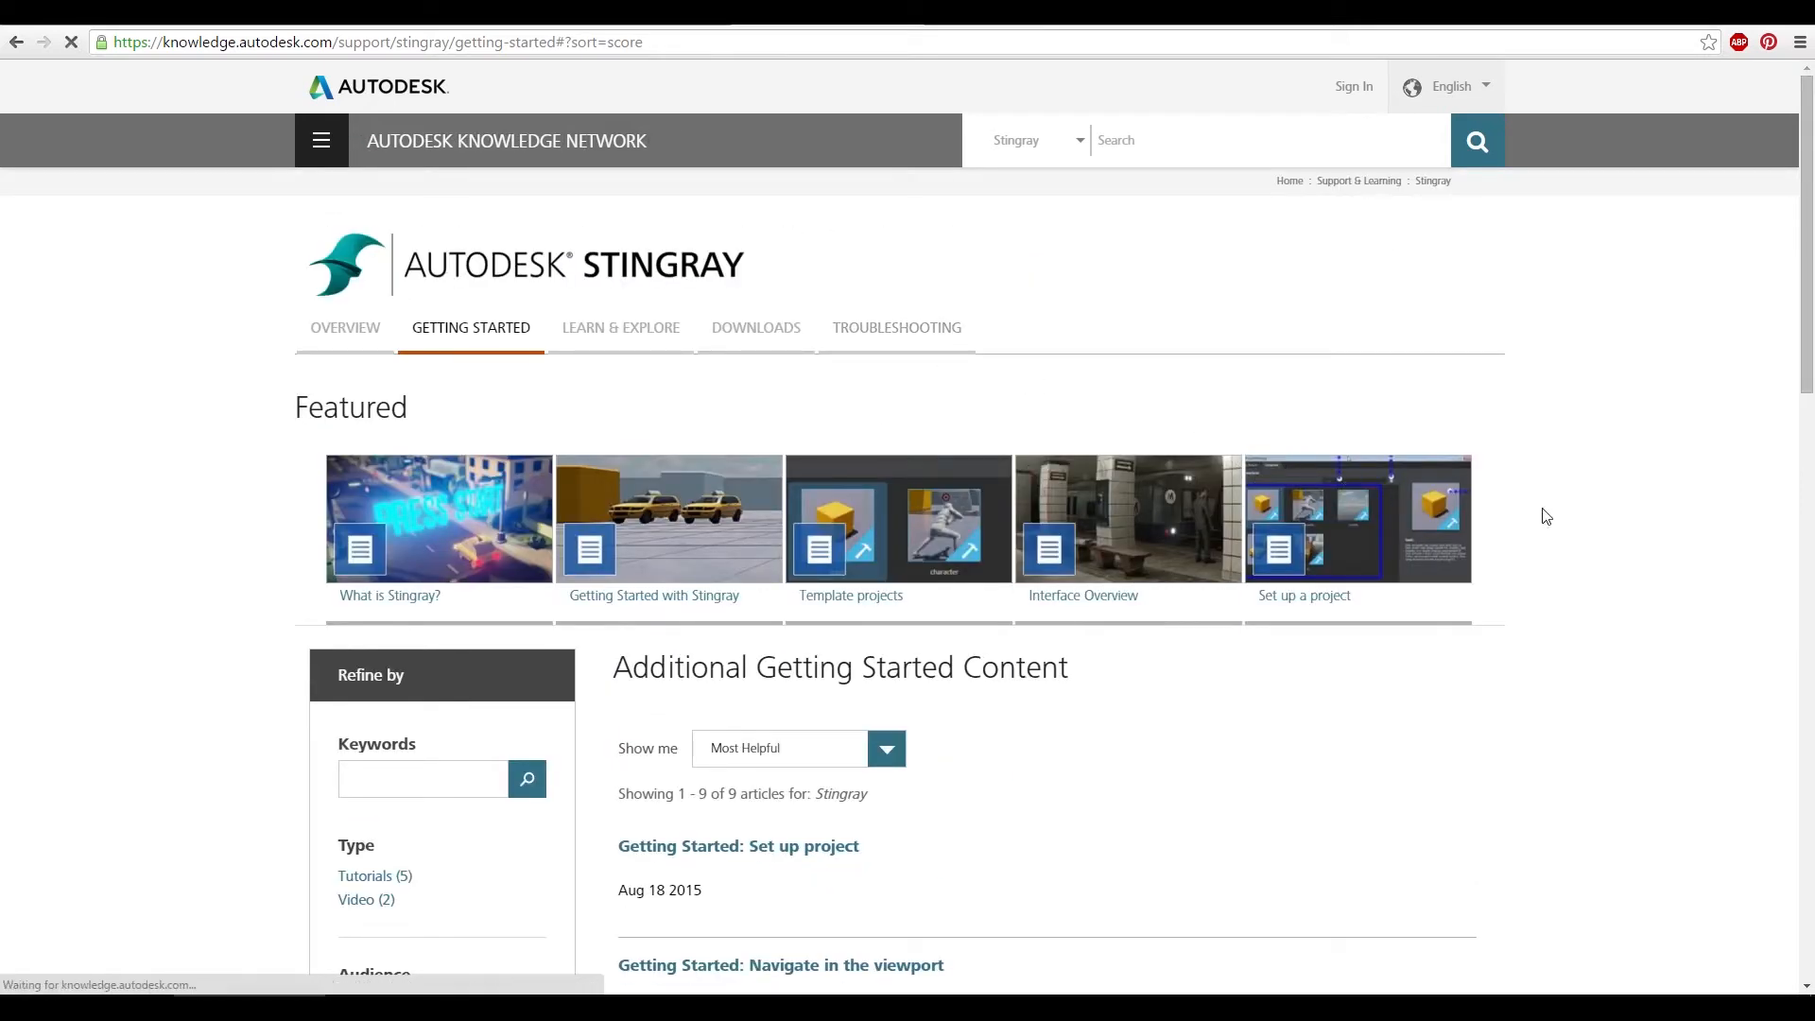
{"action": "left_click", "coordinate": [896, 328]}
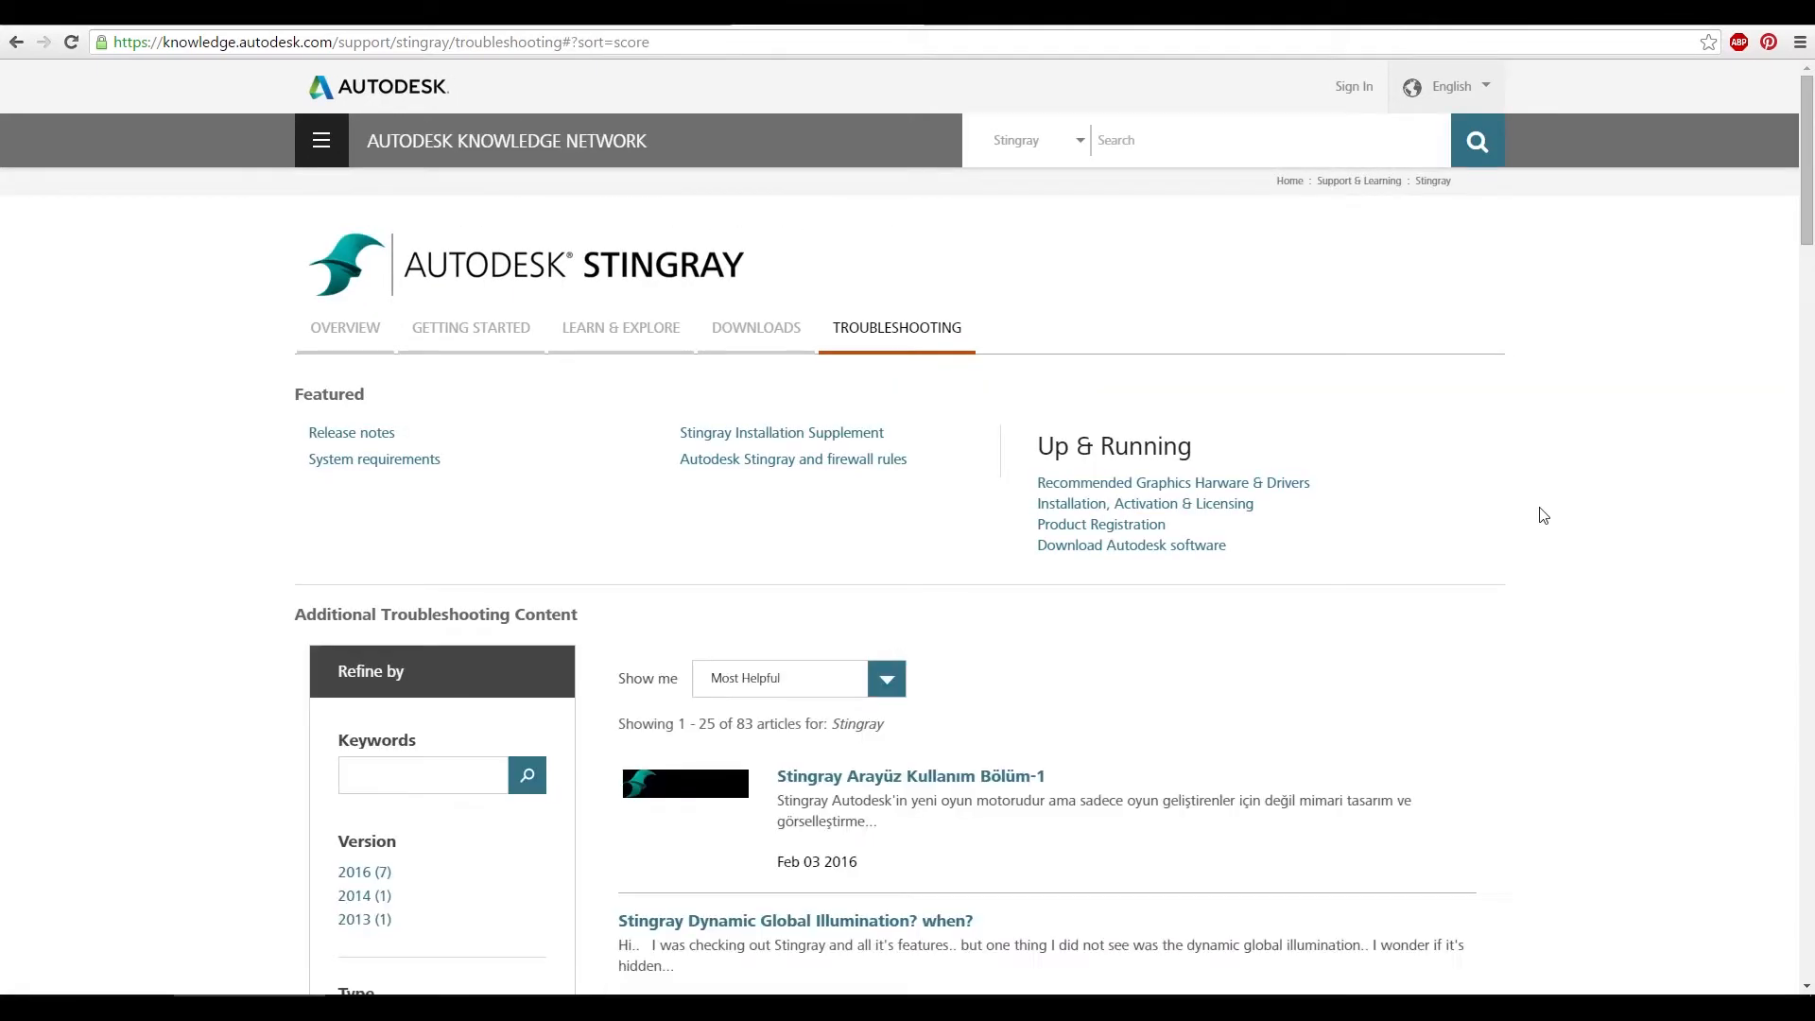
{"action": "scroll", "scroll_direction": "down", "scroll_amount": 3}
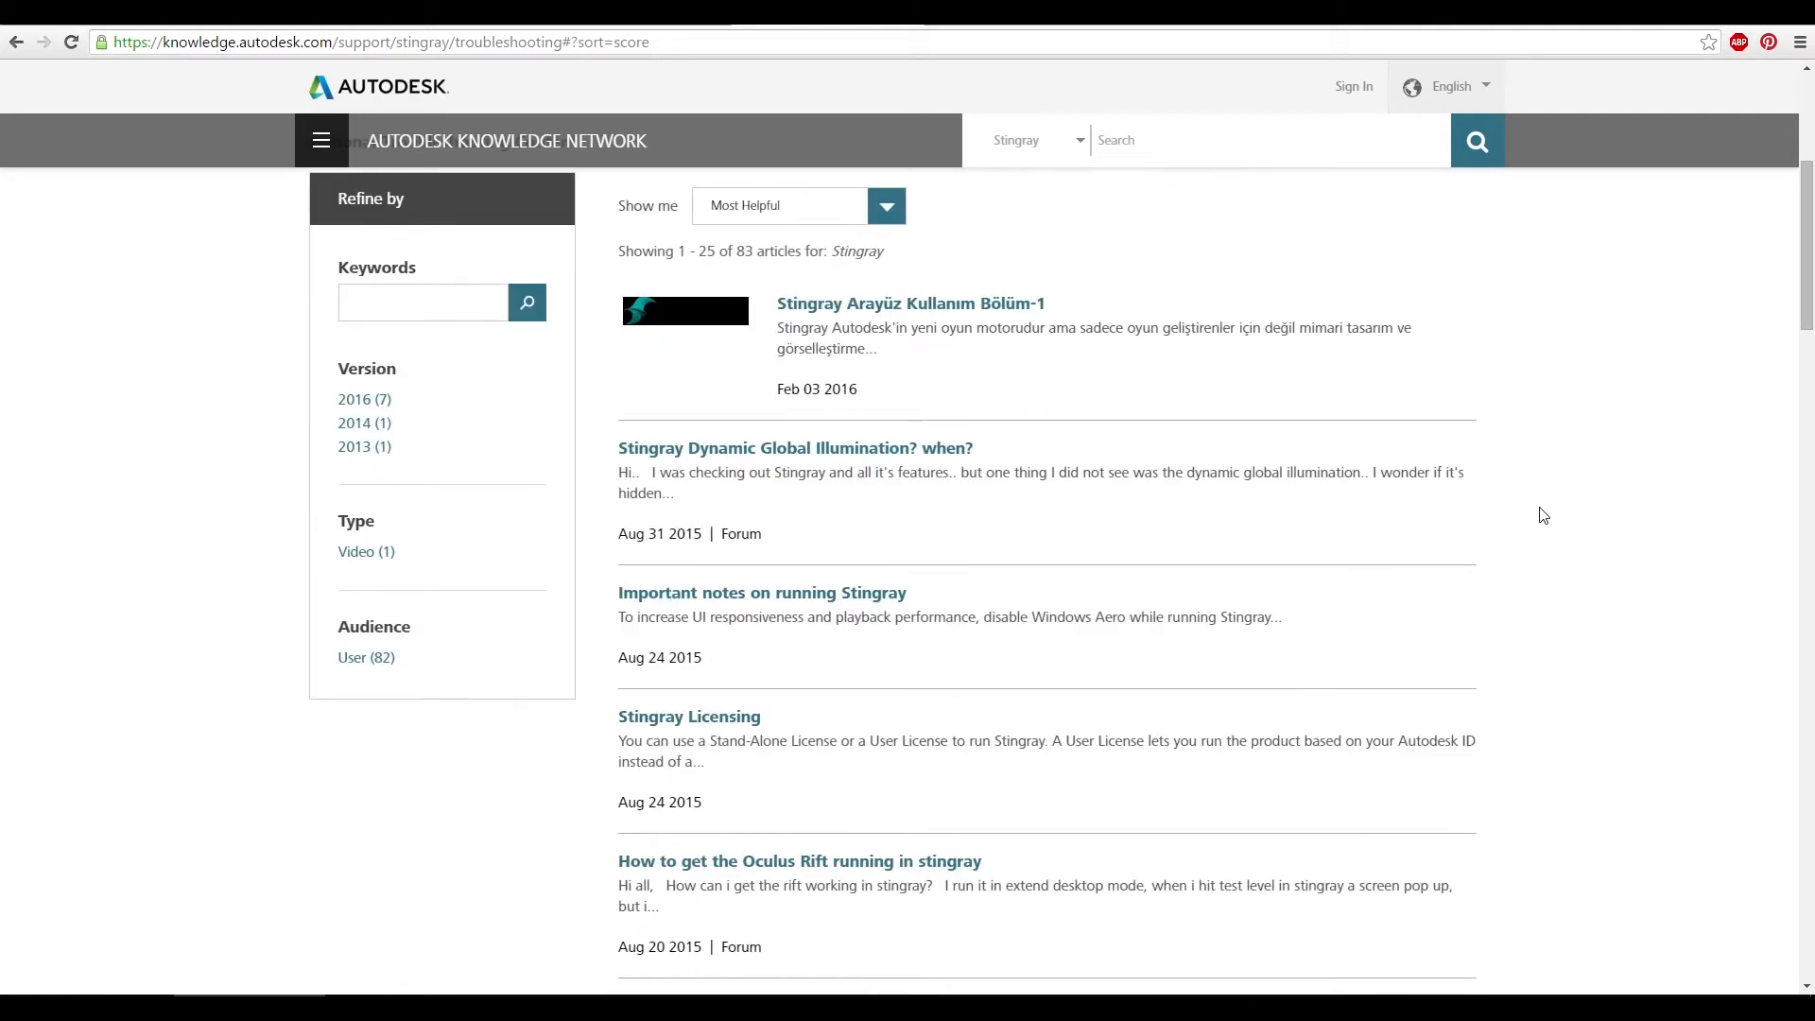
{"action": "scroll", "scroll_direction": "down", "scroll_amount": 3}
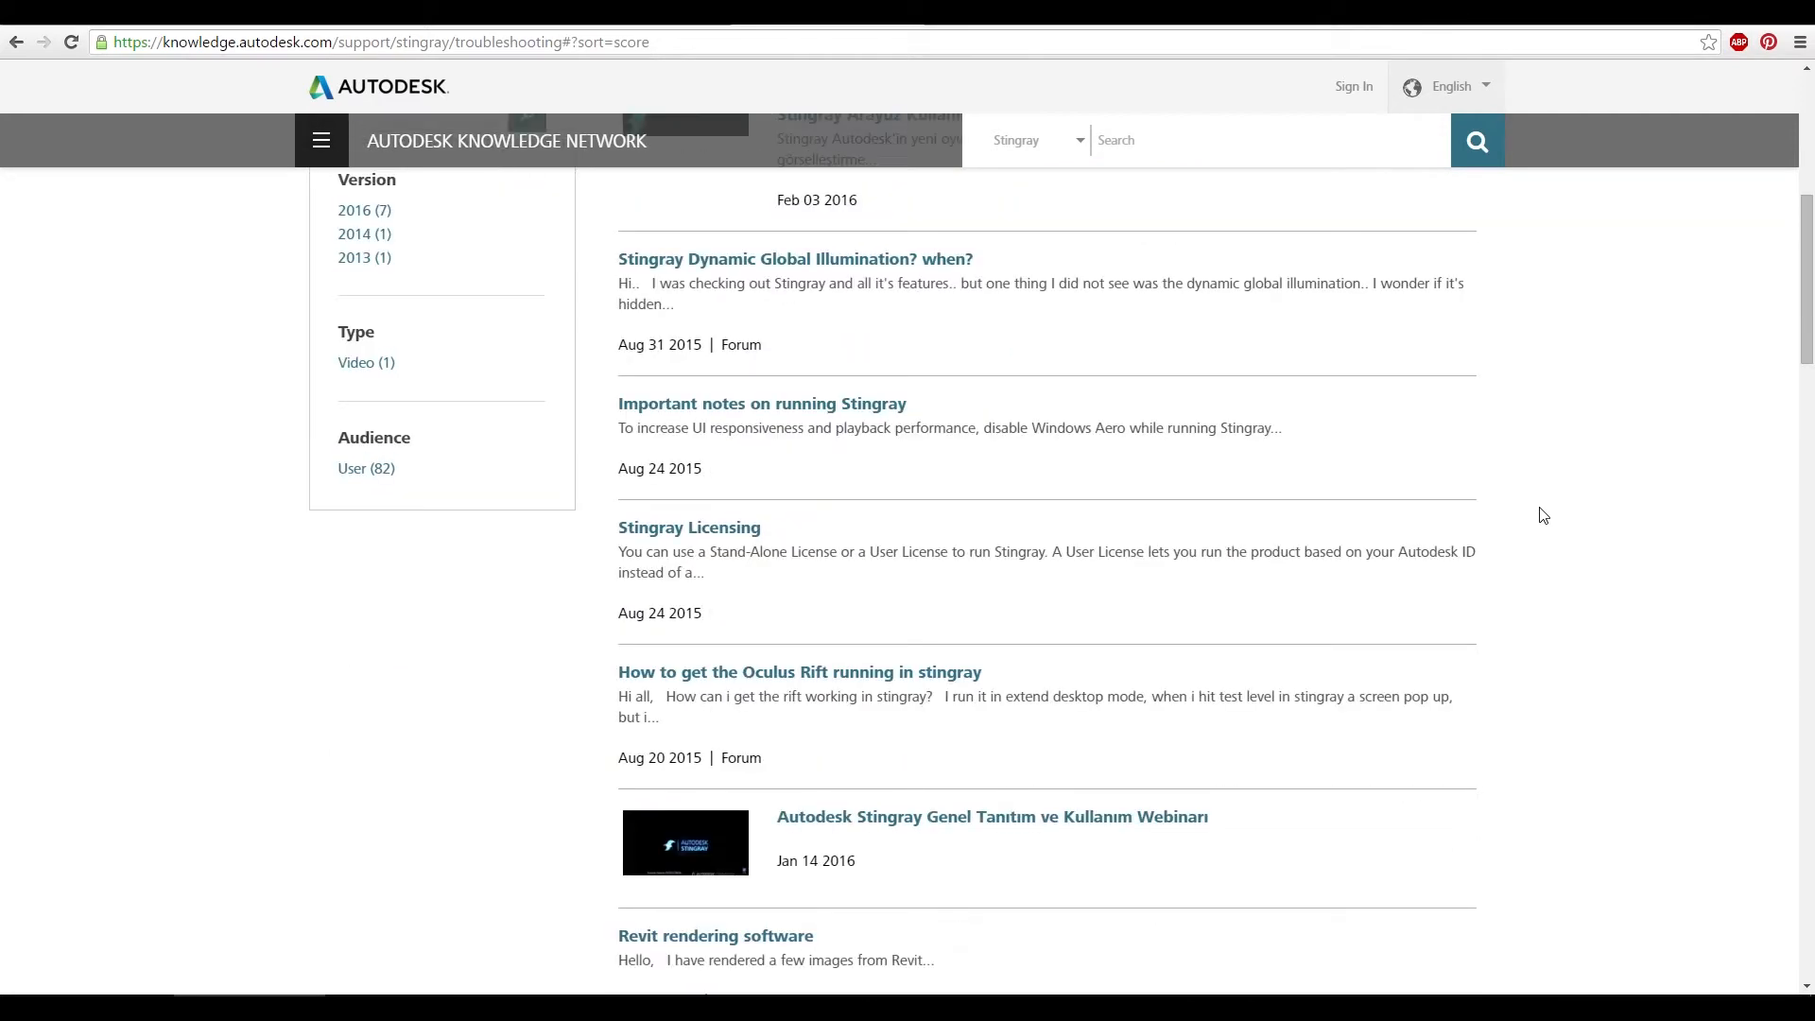
{"action": "scroll", "scroll_direction": "down", "scroll_amount": 3}
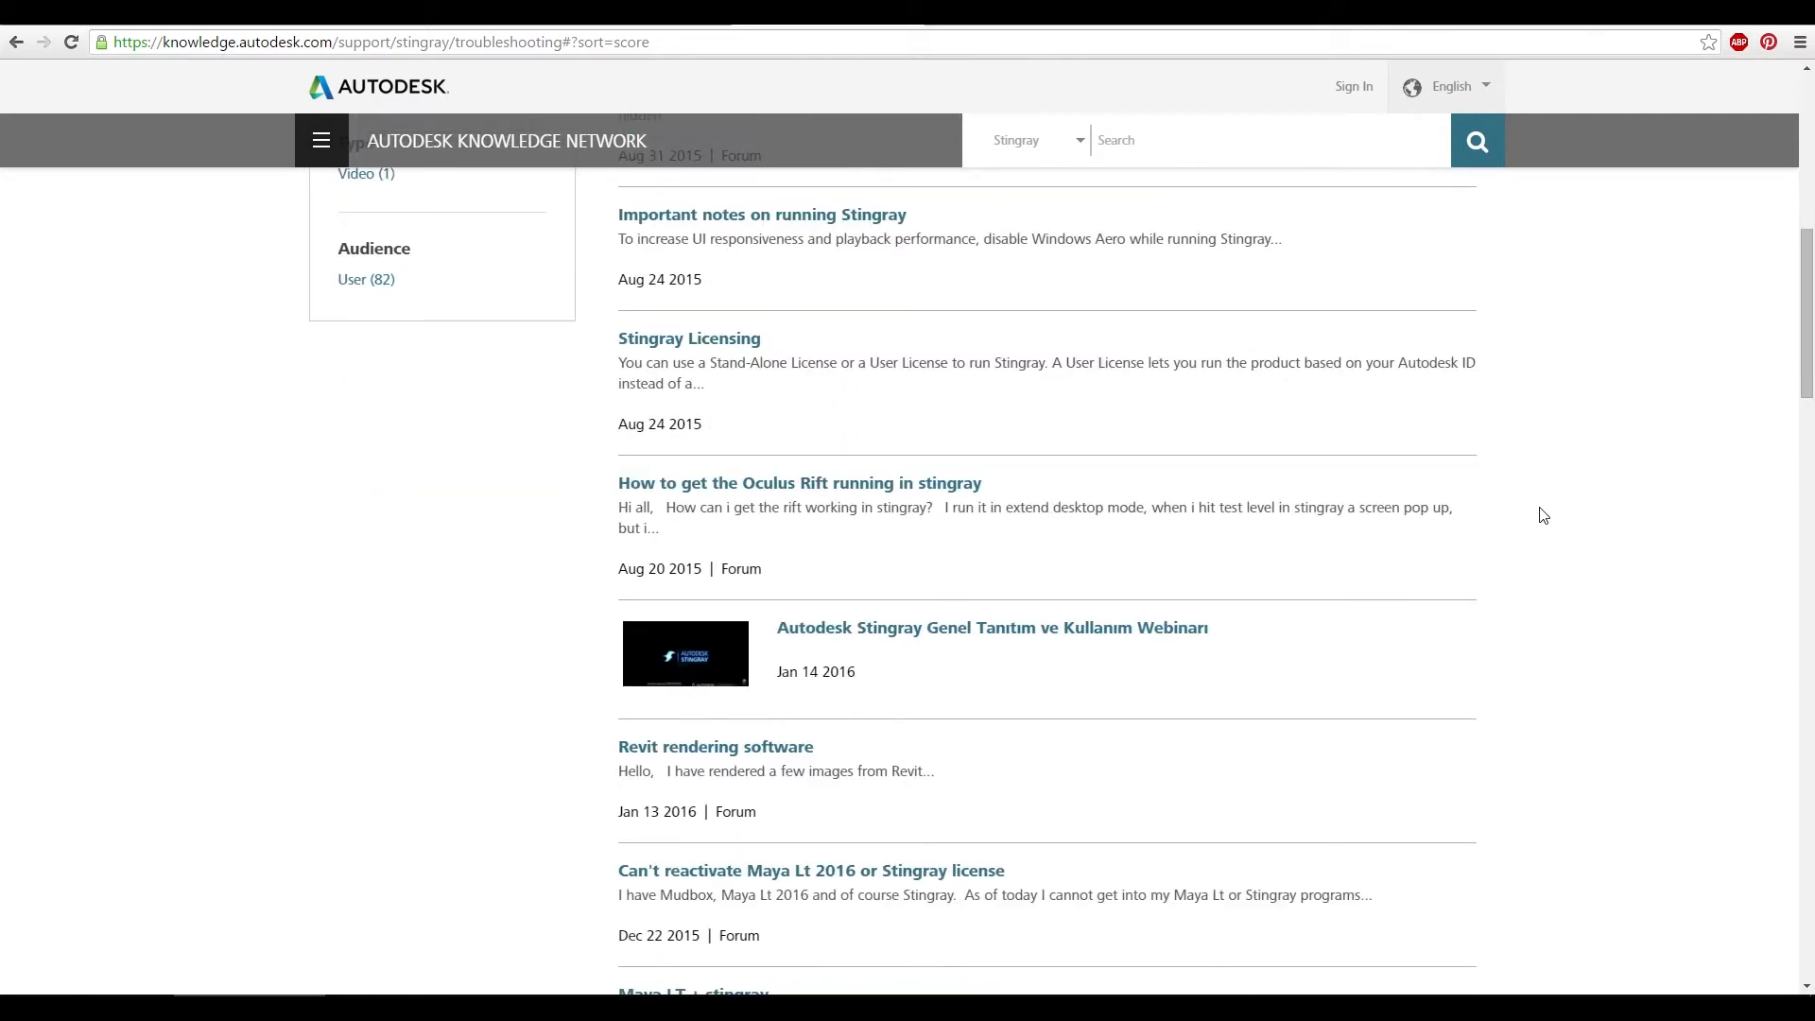
{"action": "scroll", "scroll_direction": "down", "scroll_amount": 3}
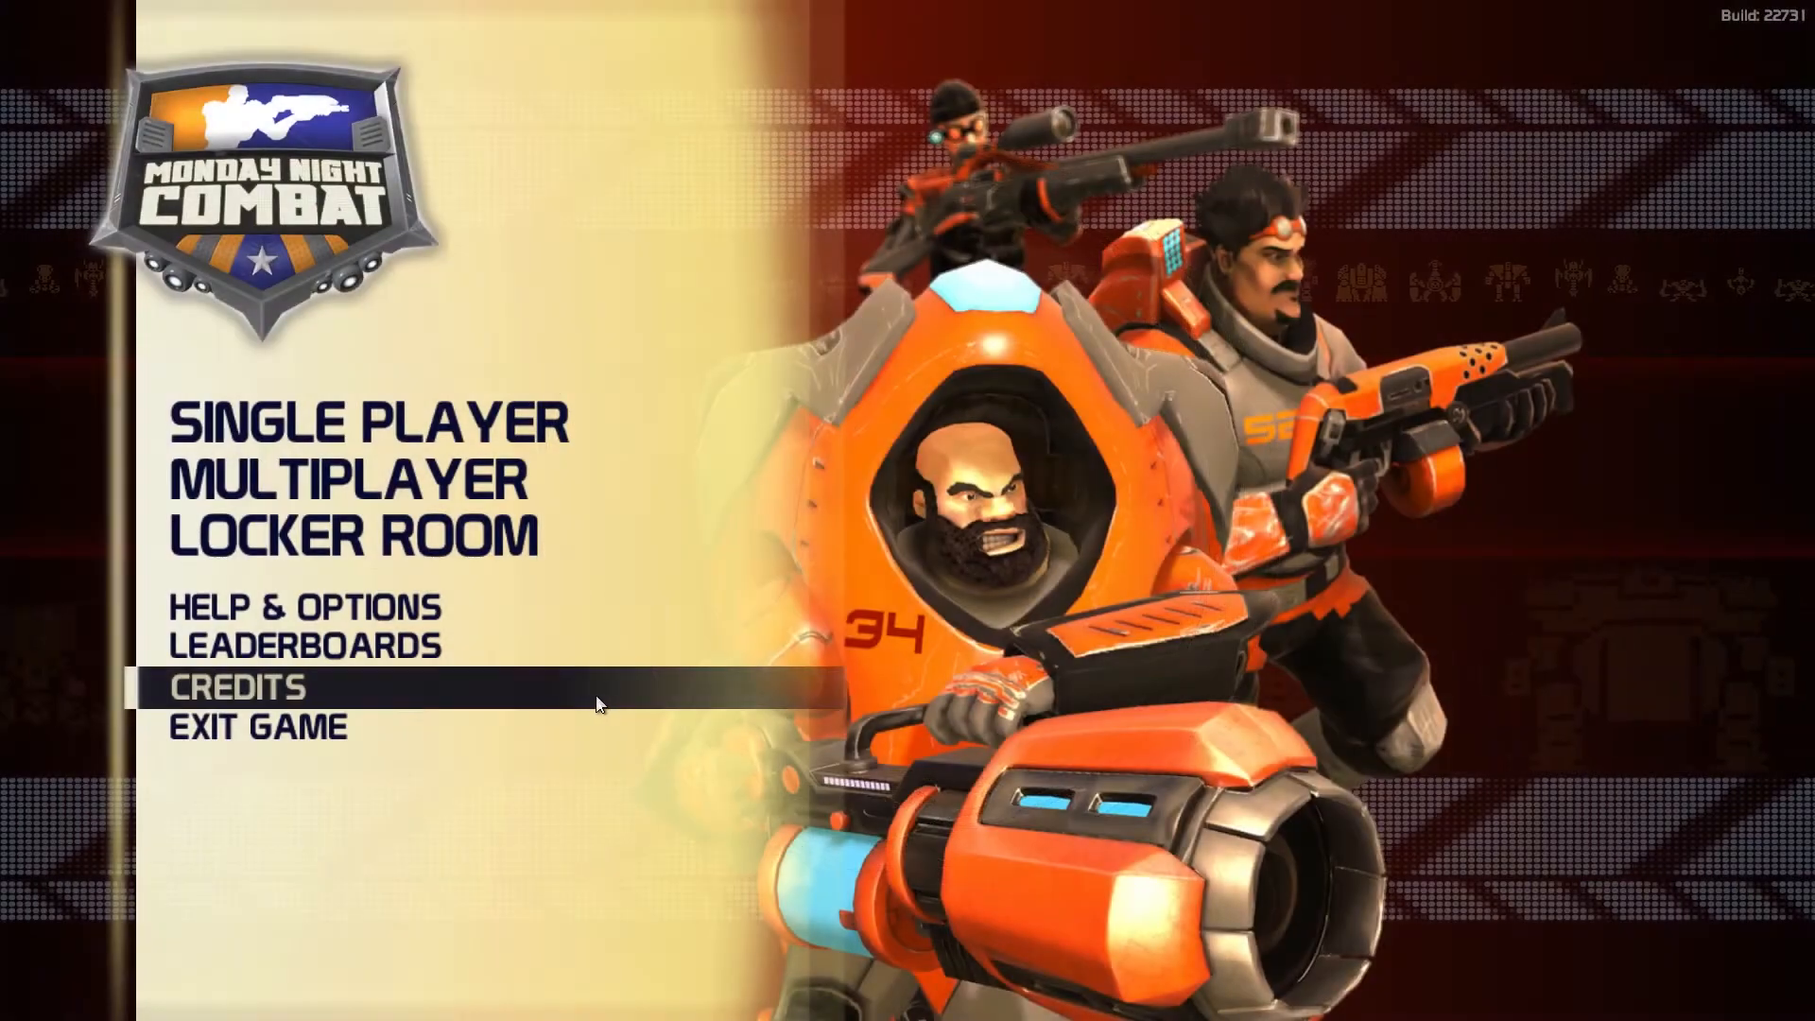
Choose Multiplayer in Monday Night Combat to see the LazeRazor Arena server
{"action": "left_click", "coordinate": [341, 484]}
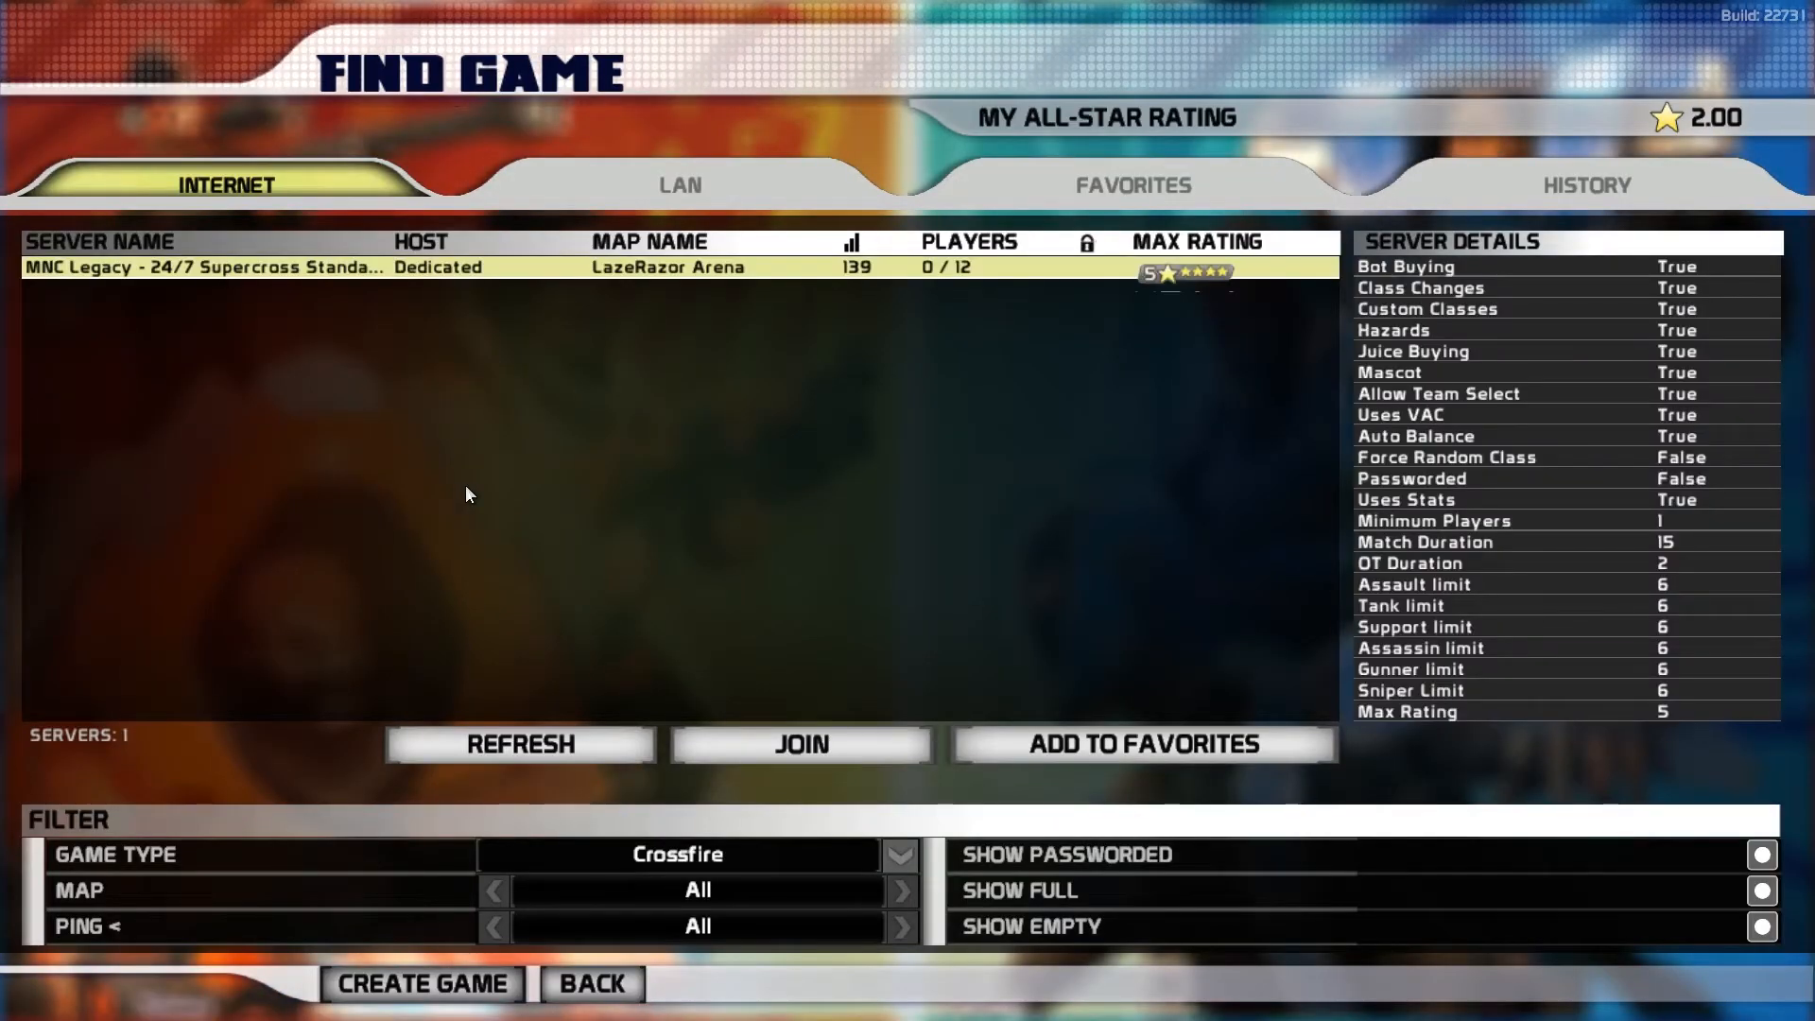
{"action": "mouse_move", "coordinate": [654, 330]}
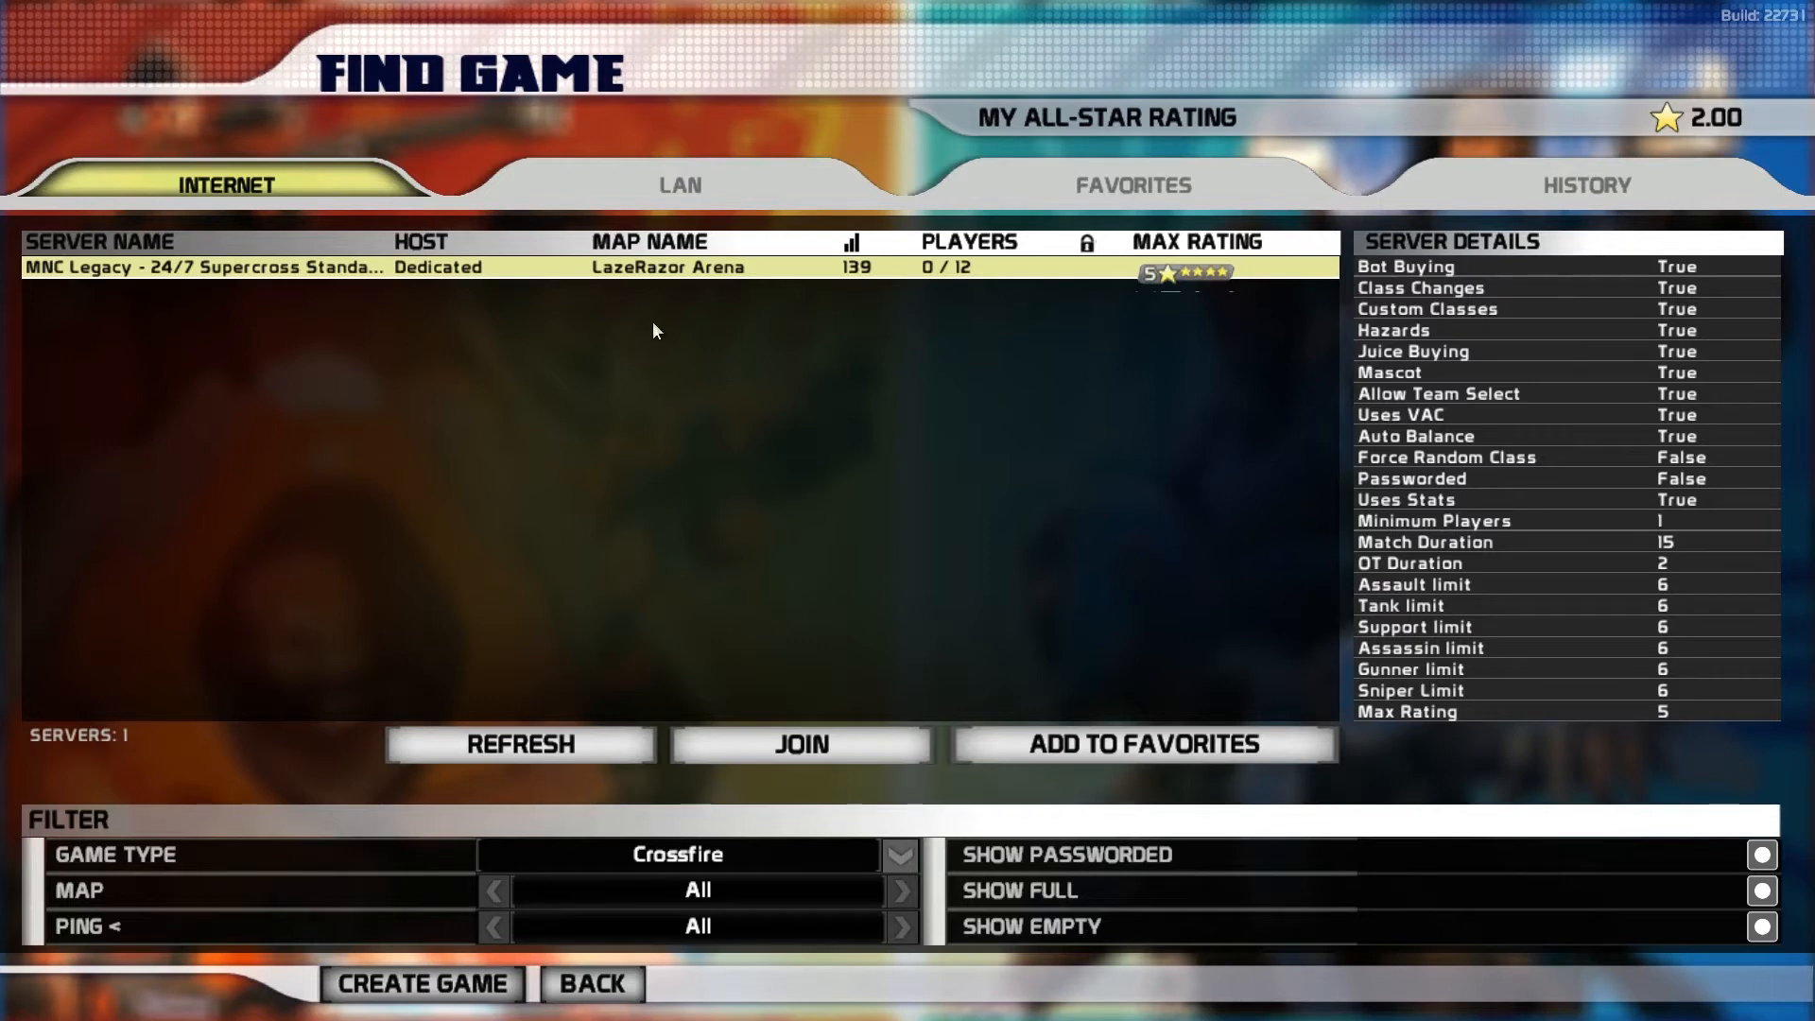
{"action": "mouse_move", "coordinate": [665, 365]}
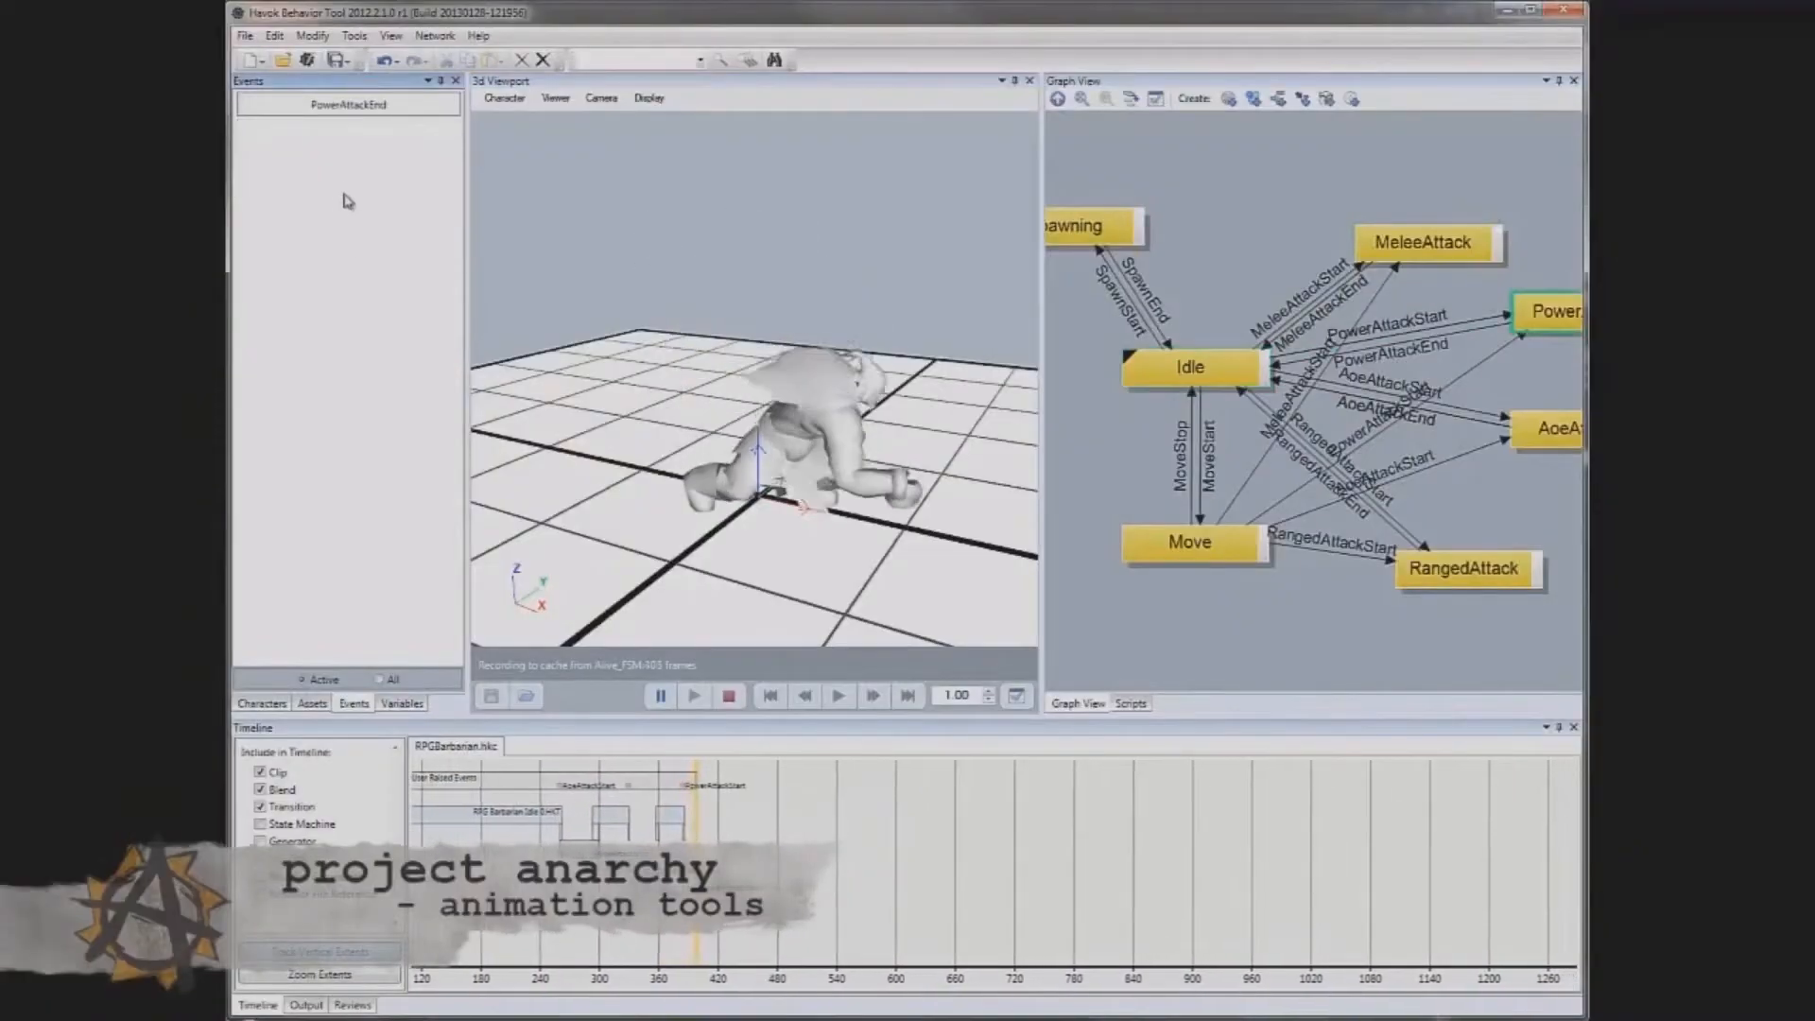
{"action": "left_click", "coordinate": [347, 299]}
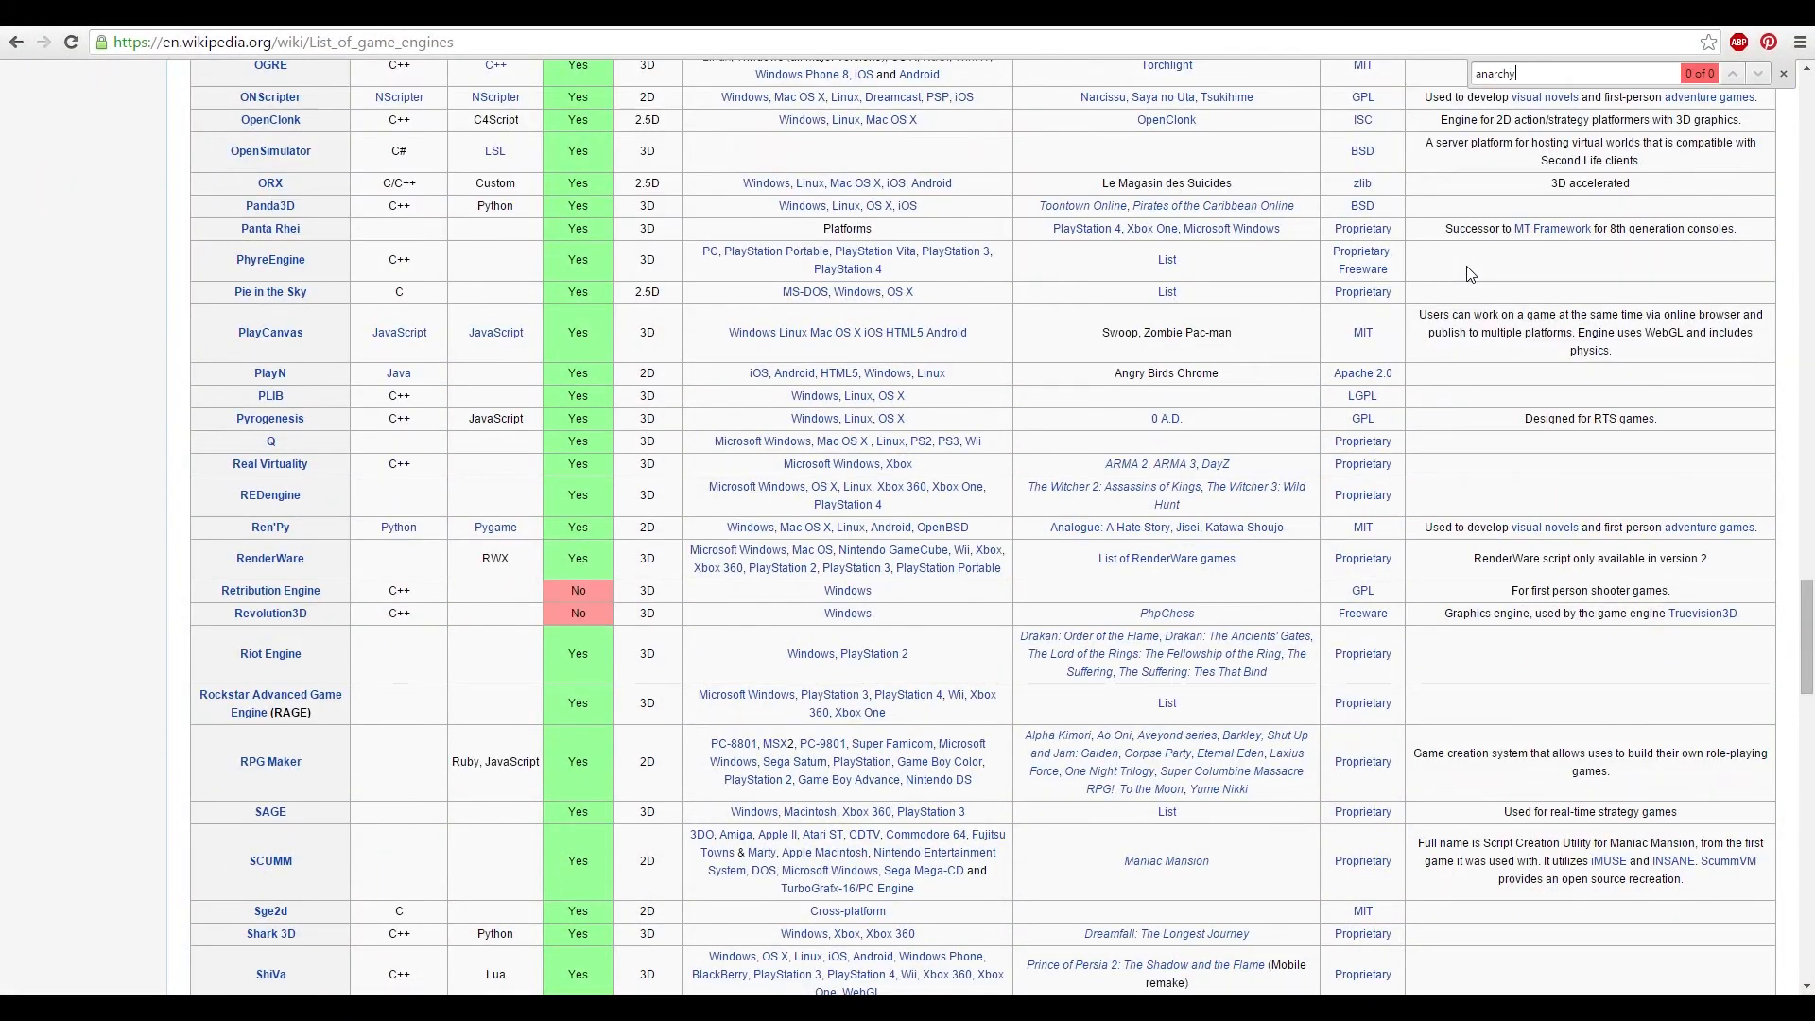
Search the engine list for 'vision' and view the Vision engine's games table
{"action": "type", "text": "vision"}
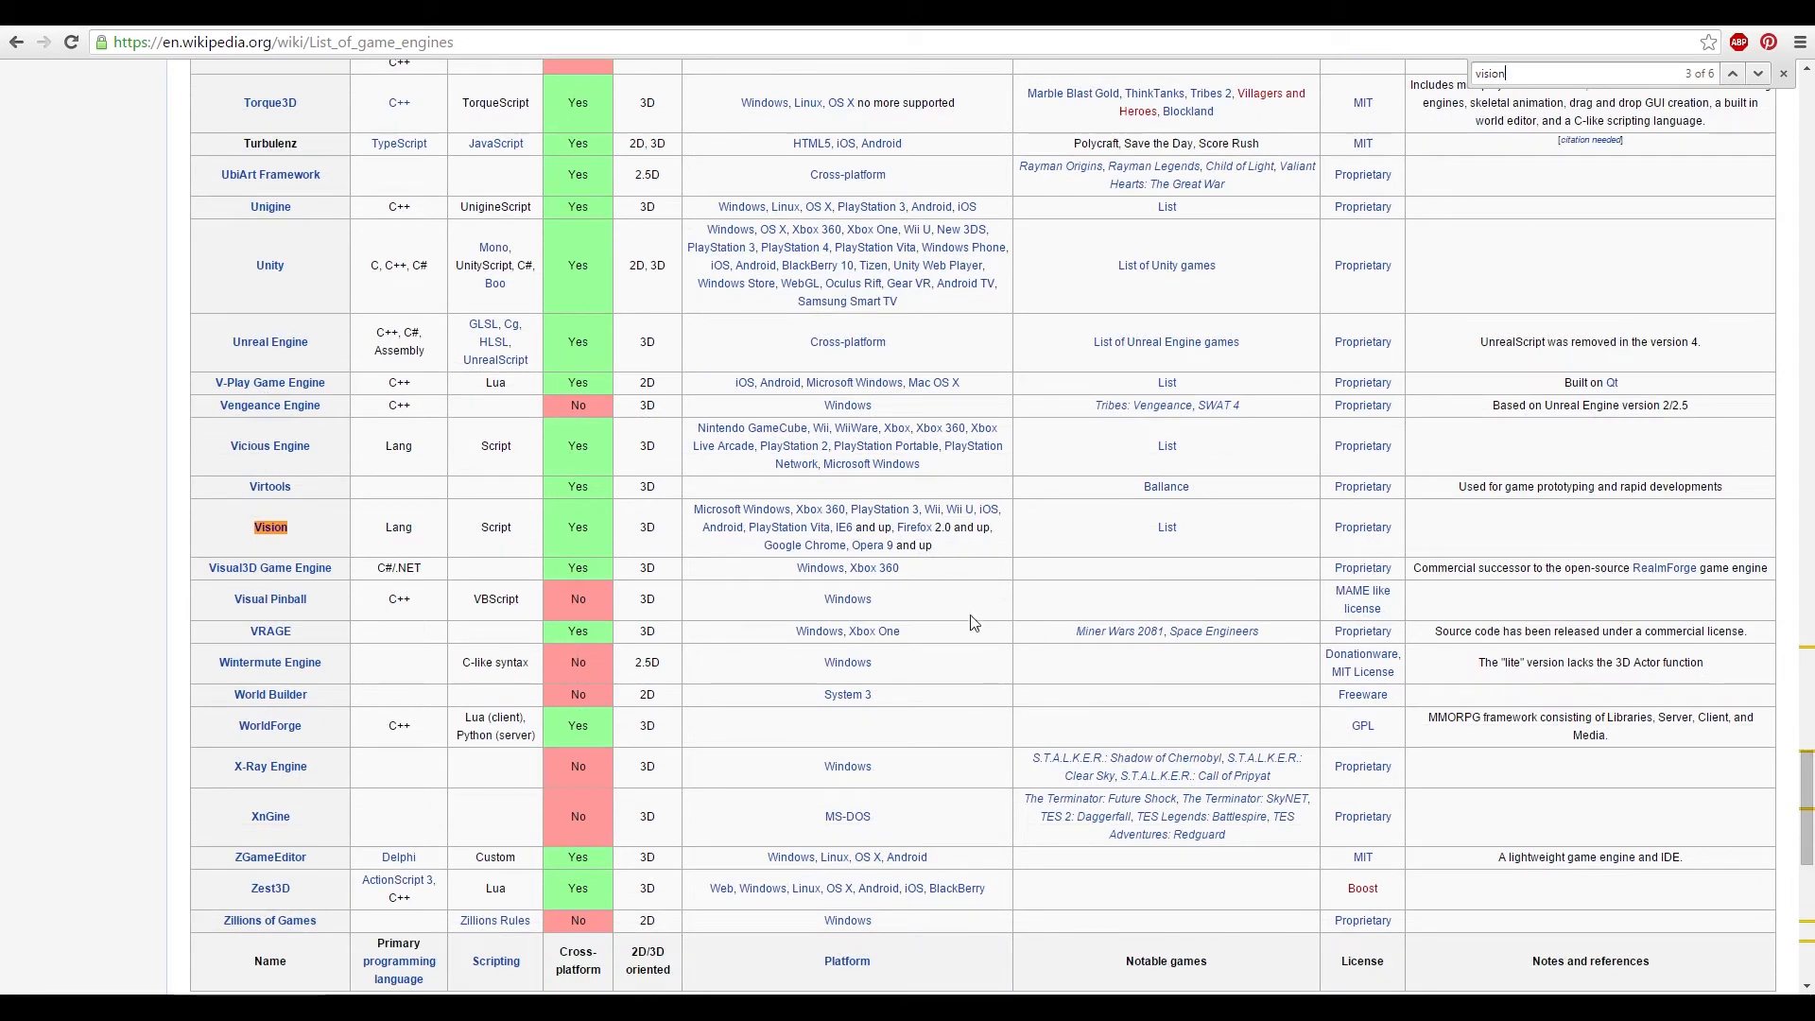
{"action": "left_click", "coordinate": [1166, 526]}
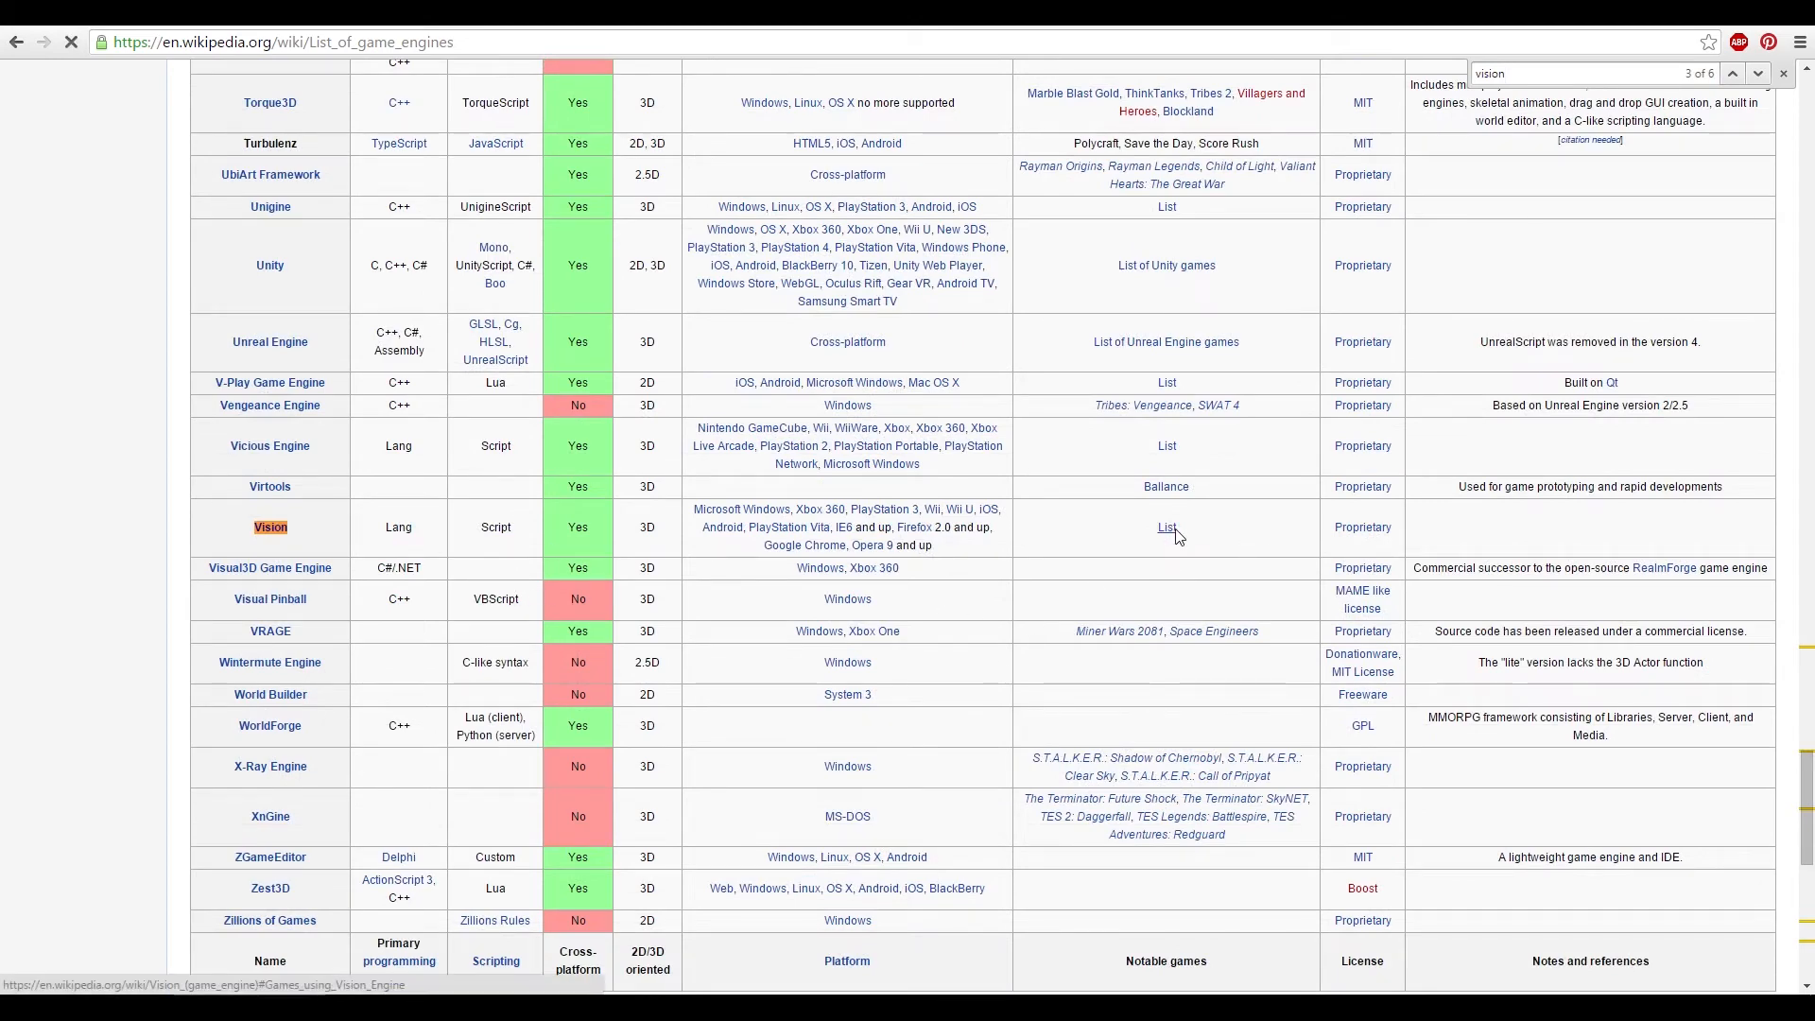
{"action": "left_click", "coordinate": [1165, 527]}
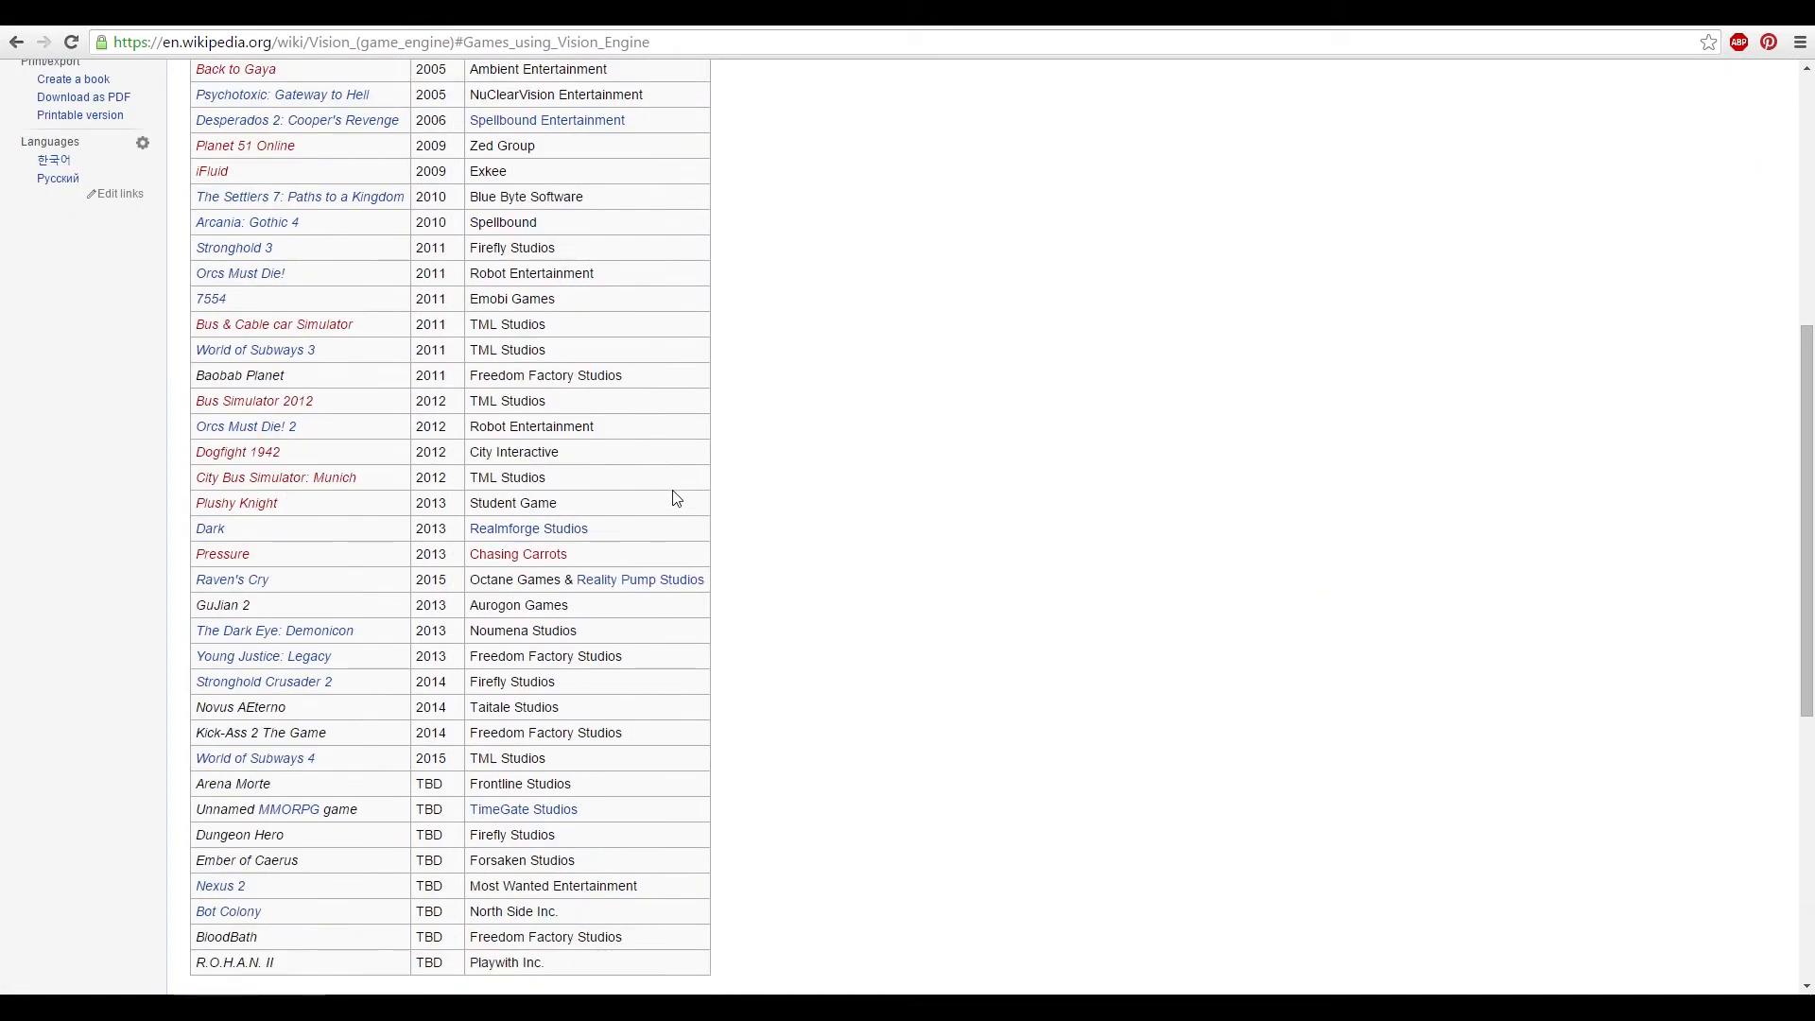
{"action": "scroll", "scroll_direction": "down", "scroll_amount": 3}
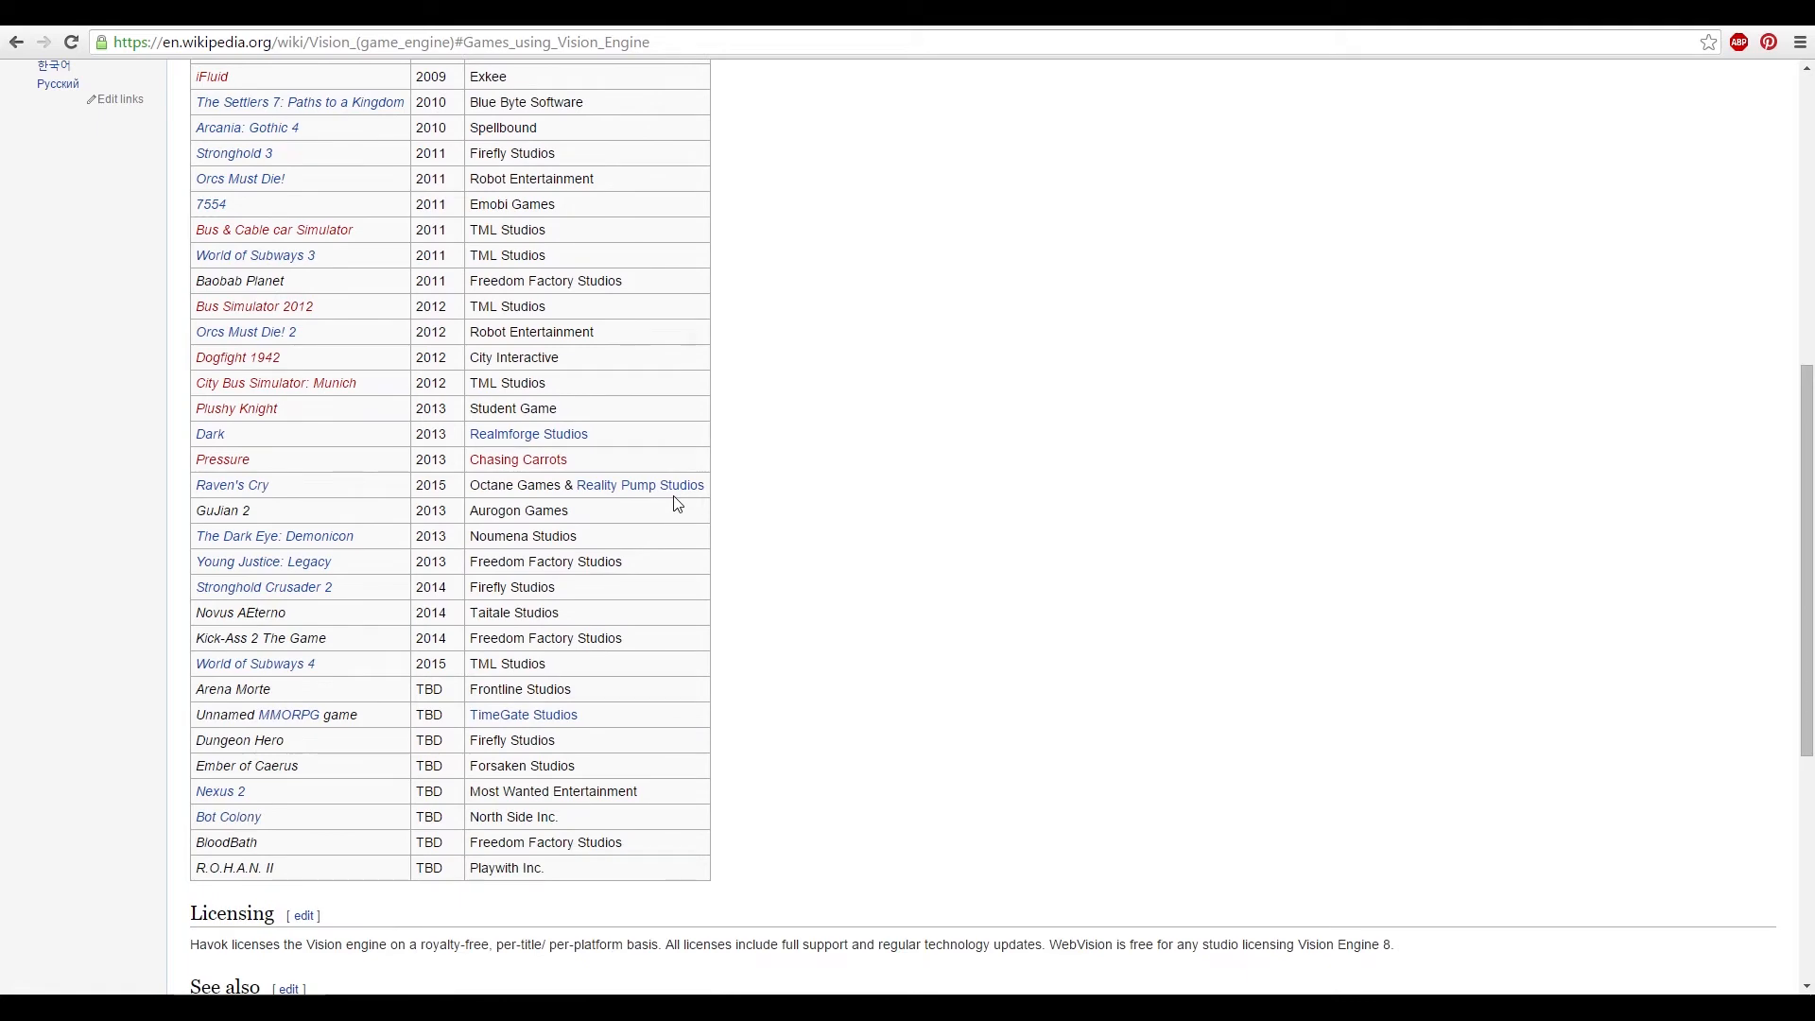